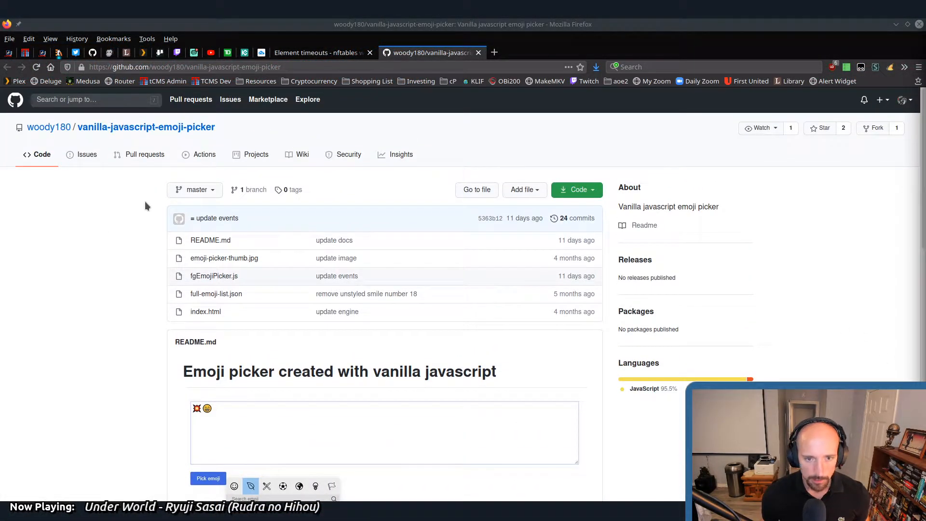
mouse_move(125, 137)
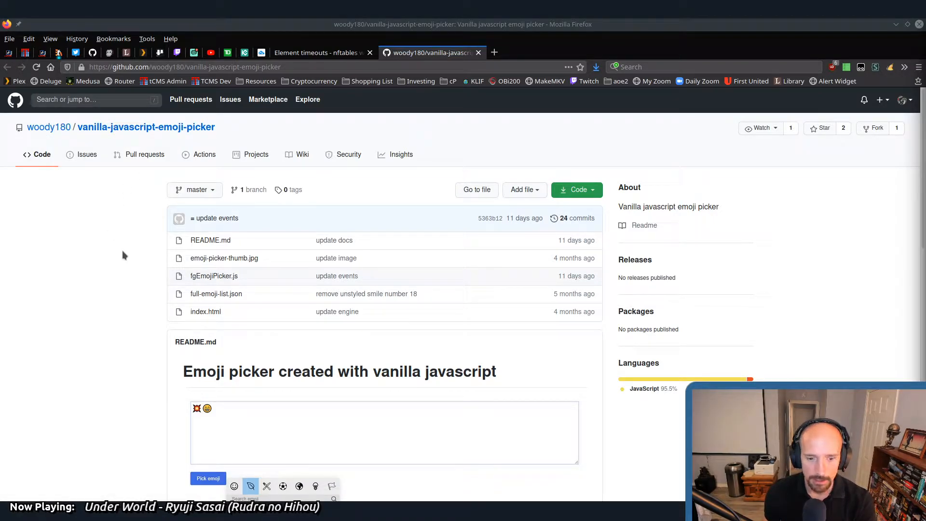
Scroll the repository README down to the emoji picker demo
scroll("down", 3)
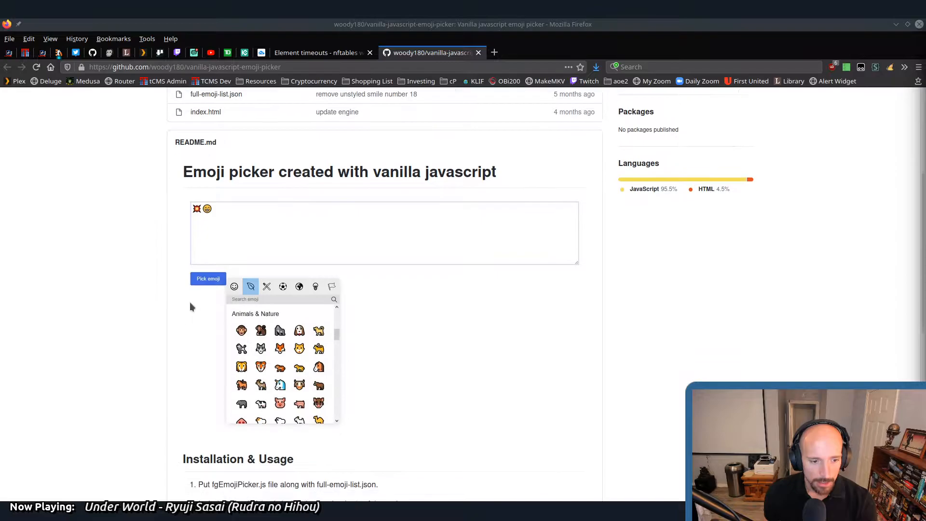
mouse_move(166, 356)
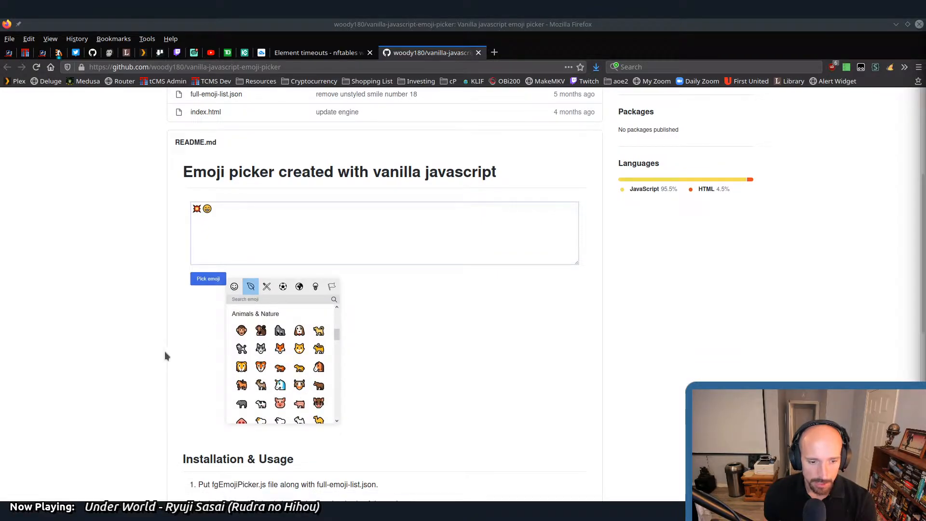
mouse_move(149, 320)
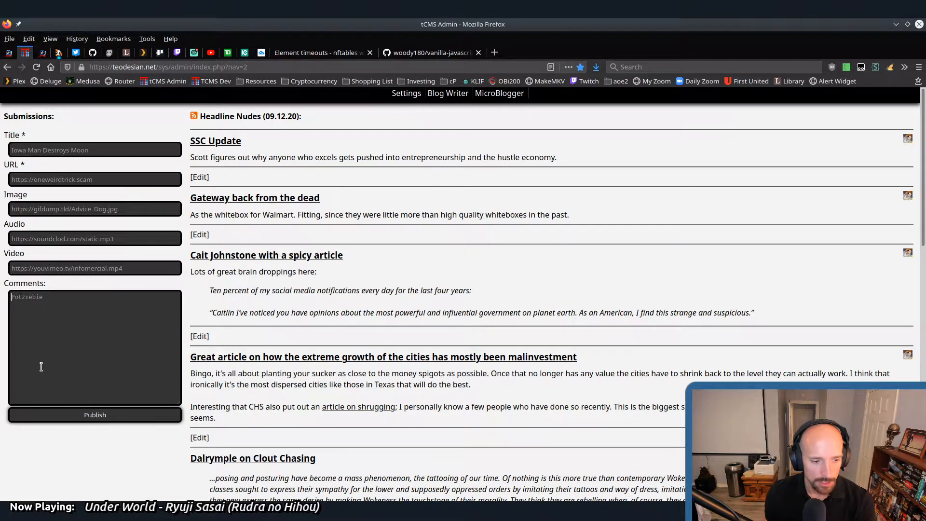
Return to the emoji picker repository page and scroll to its Installation & Usage section
left_click(431, 52)
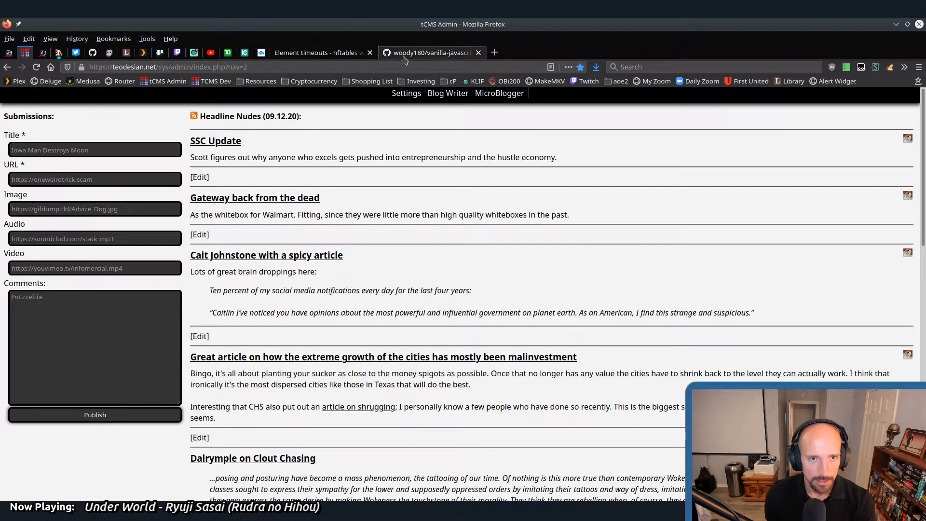
left_click(431, 52)
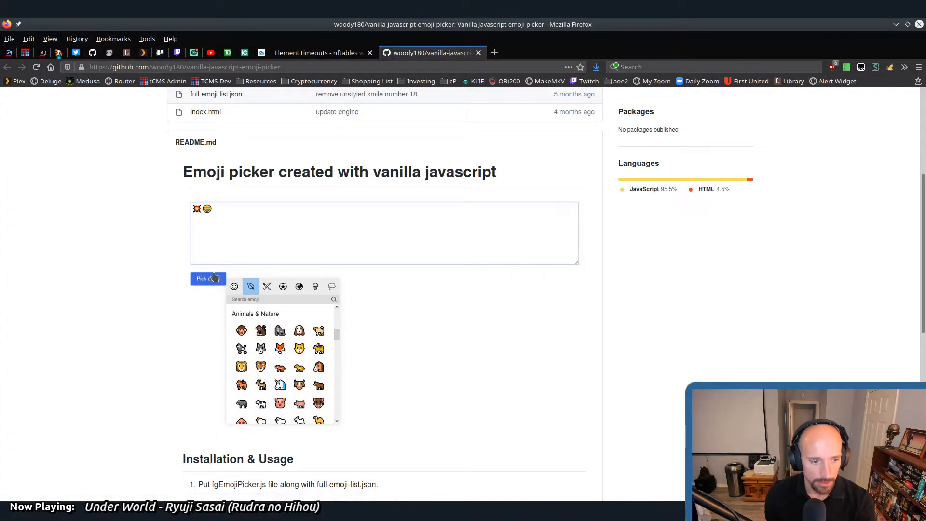
scroll("down", 3)
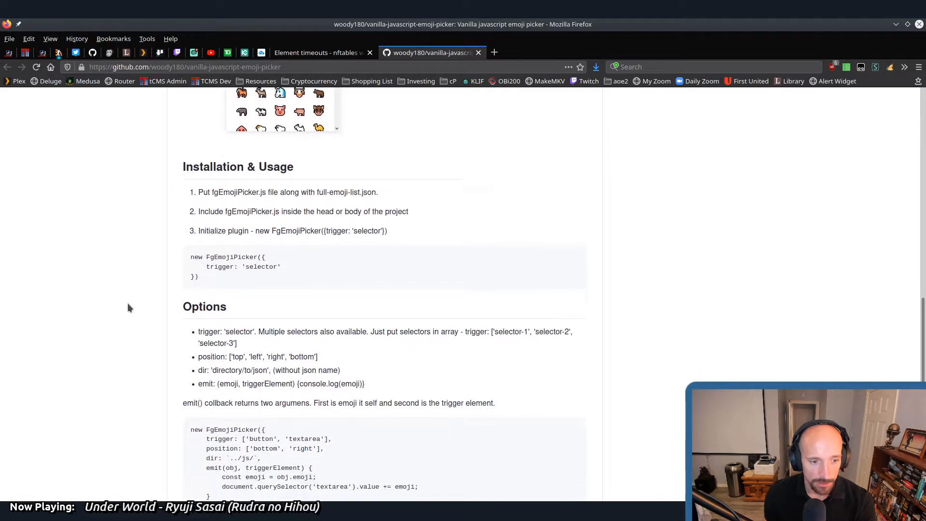
scroll("down", 3)
type("cp")
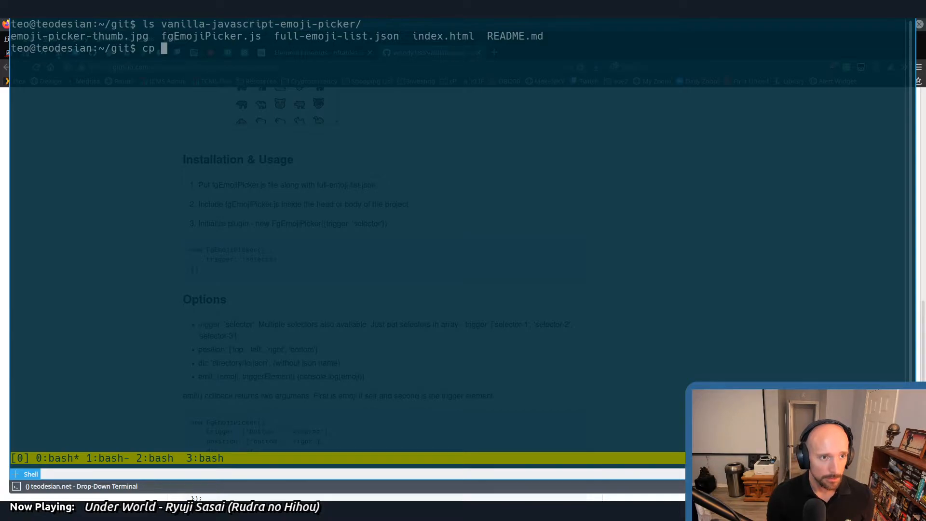
Copy fgEmojiPicker.js and full-emoji-list.json from vanilla-javascript-emoji-picker/ into ../tsn/js/
type("vanilla-javascript-emoji-picker/fgEmojiPicker.js")
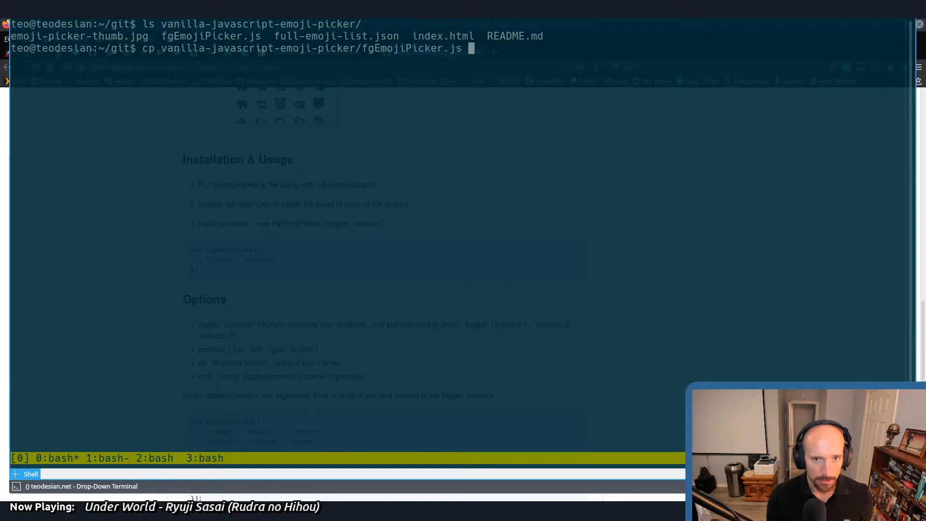
type("../tsn/")
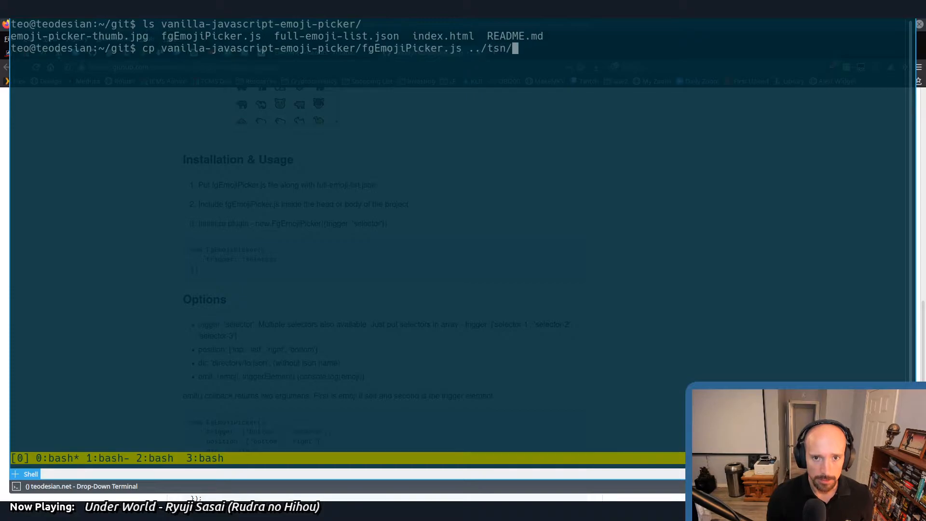
type("js/")
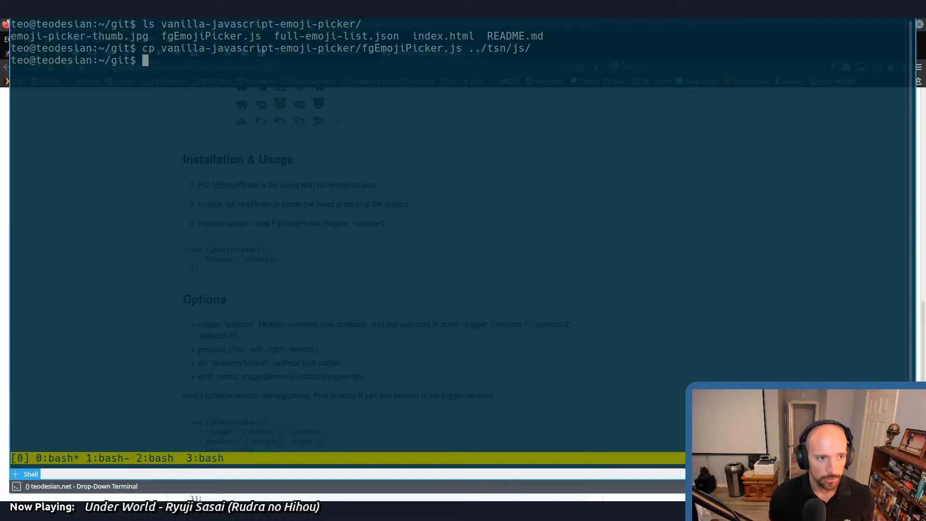
type("ls ../ts")
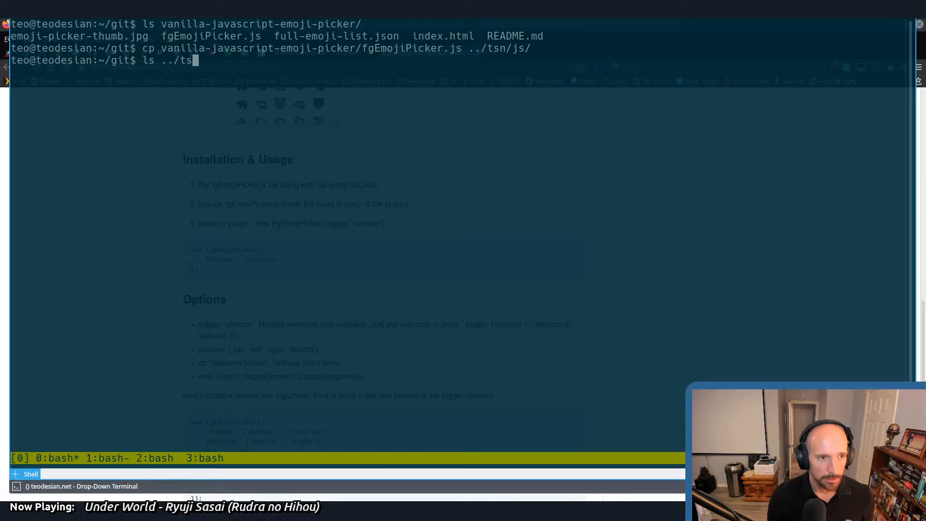
type("n")
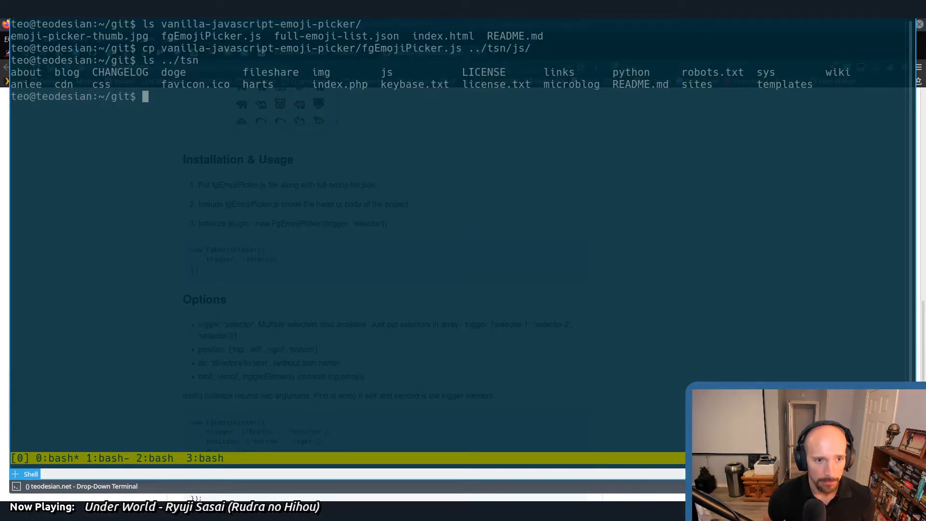
type("cp vanilla-javascript-emoji-picker/fgEmojiPicker.js ../tsn/js/")
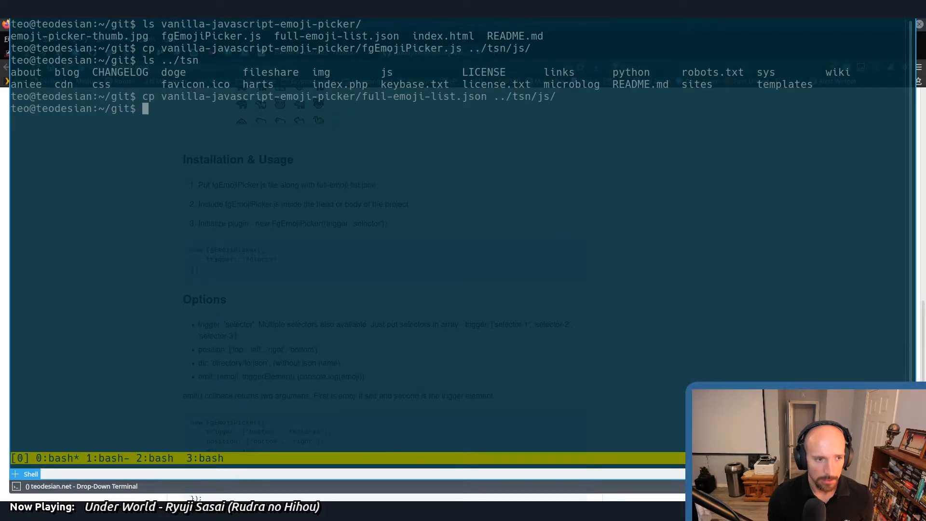
Move into ../tsn and begin a vim command on the sys/admin/mb… form file
type("cd")
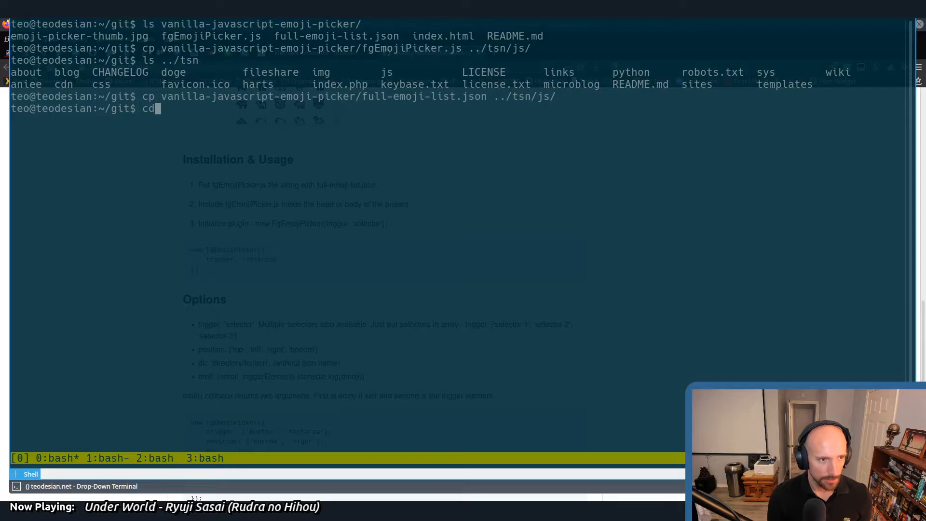
type("../.")
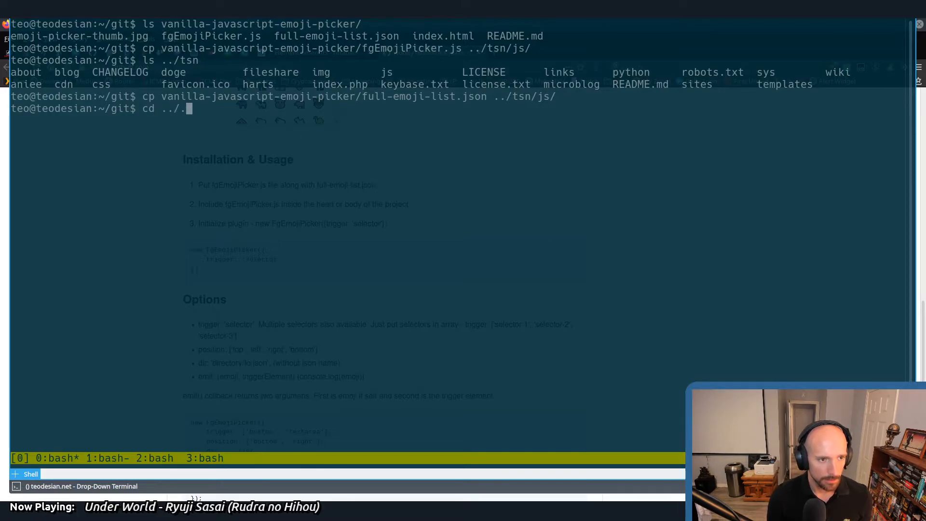
type("tsn")
type("v")
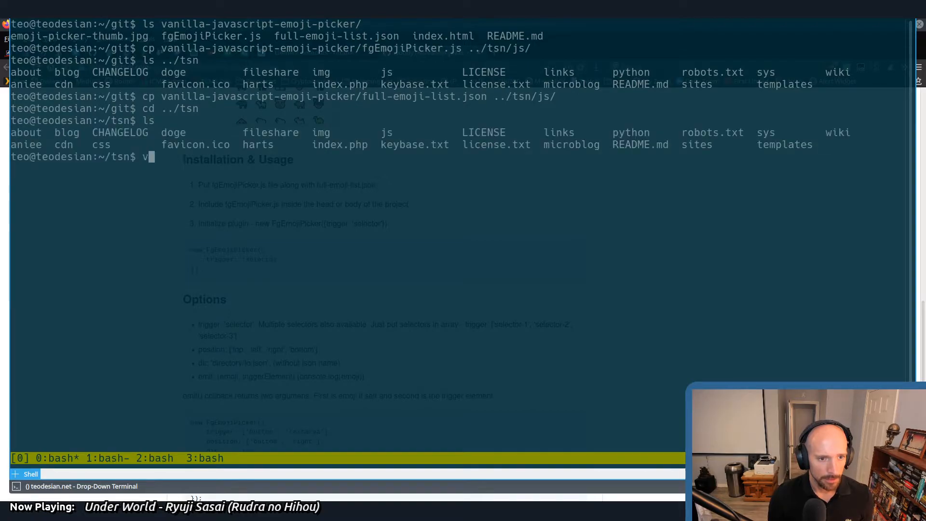
type("im index.php")
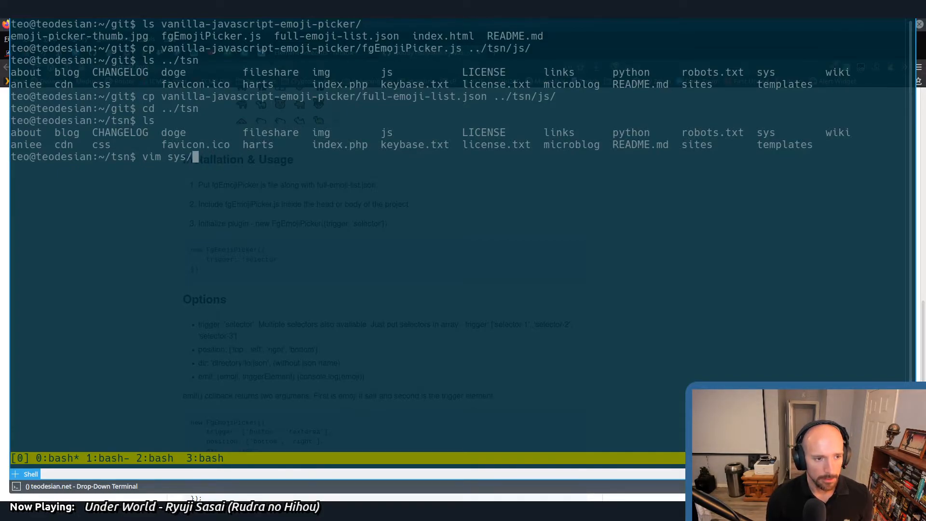
type("admin/")
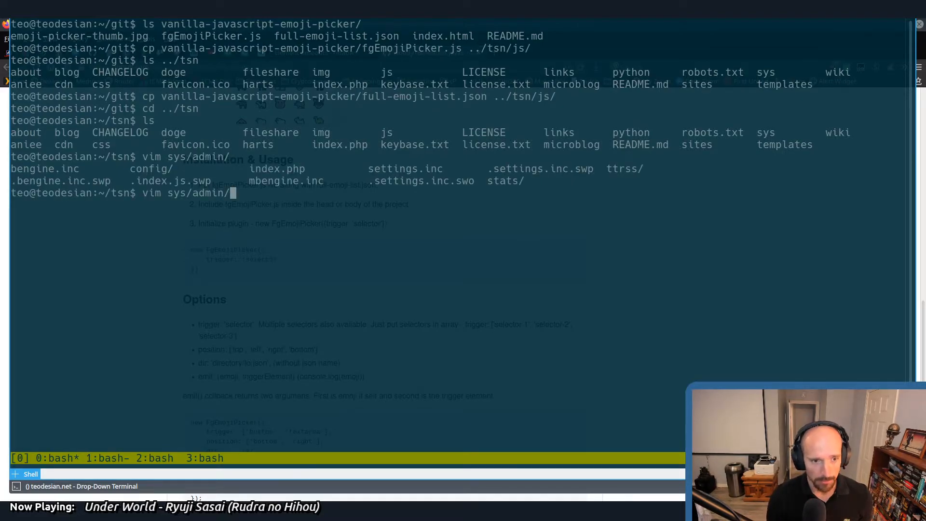
type("mb")
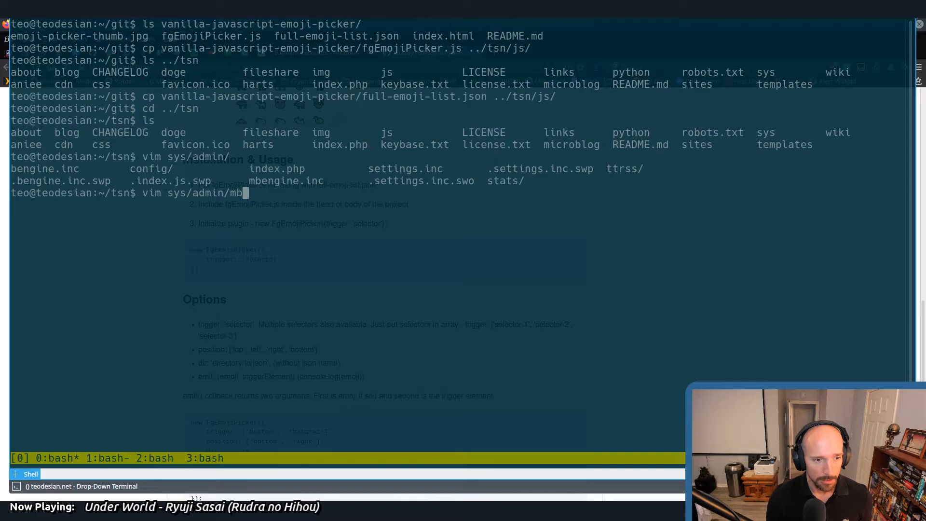
In mbengine.inc add <script type="text/javascript" src="/js/fgEmojiPicker.js"></script> on line 89
key("Return")
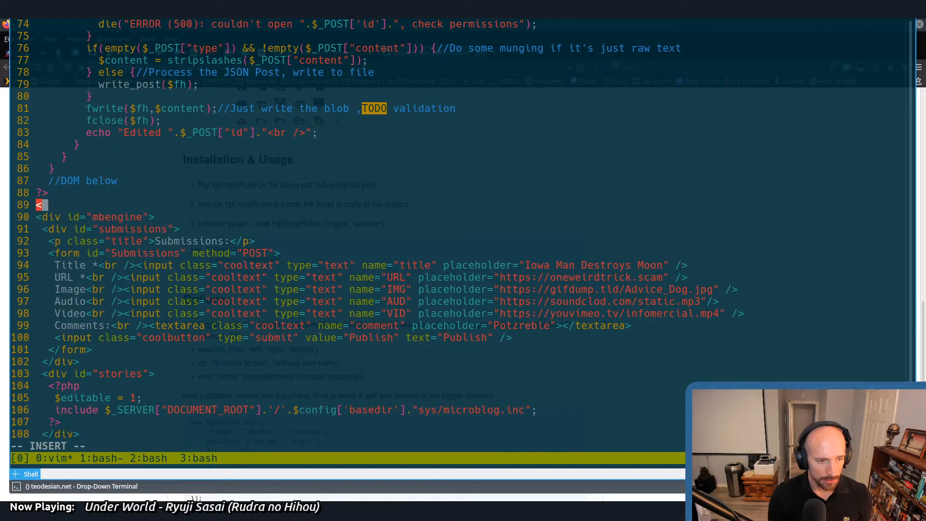
type("script type=")
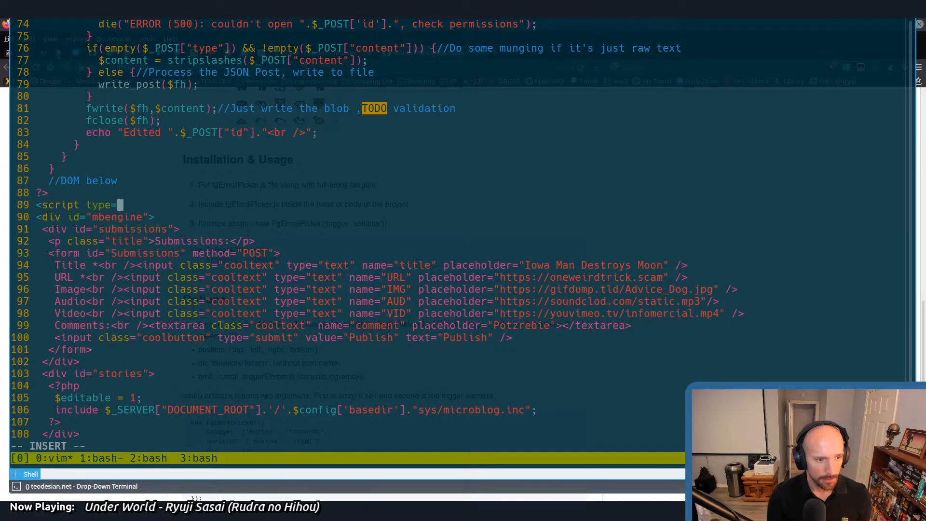
type("text/javascrit")
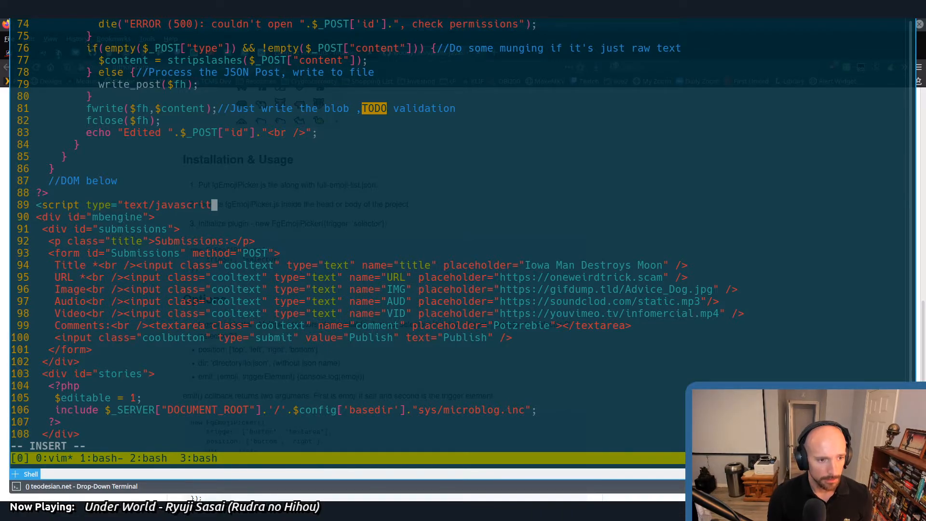
type("\"")
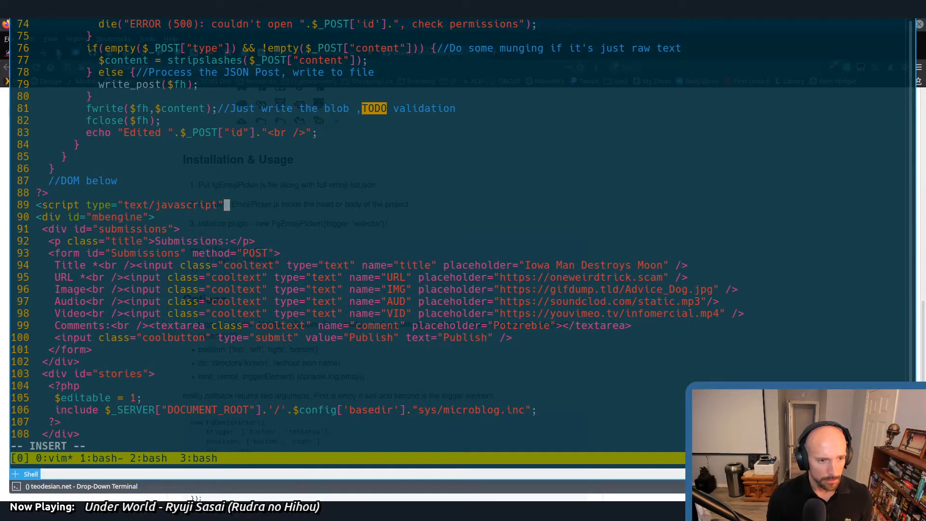
type("src=\"\"><")
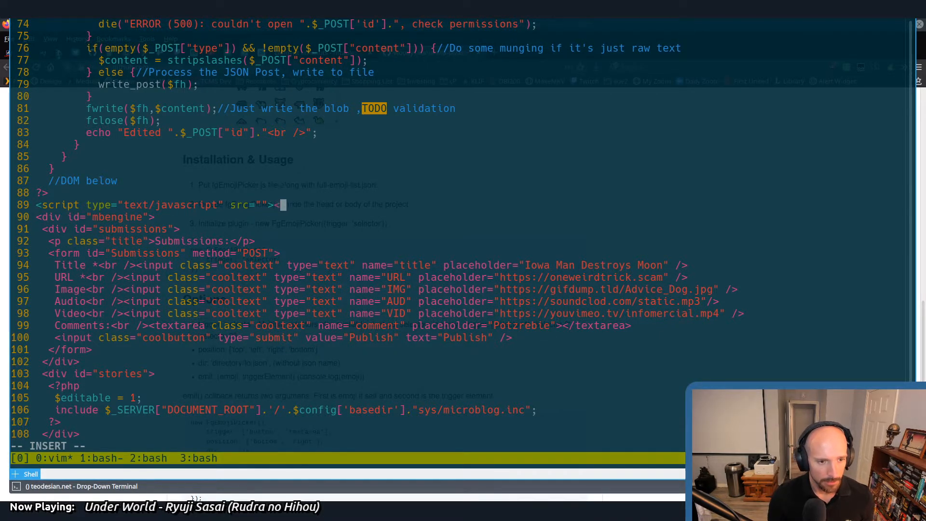
type("/s")
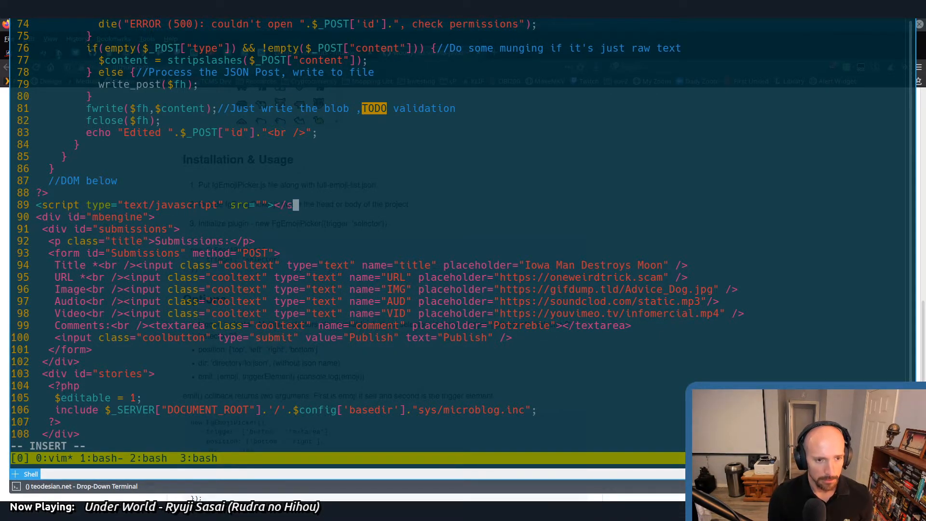
type("cript>")
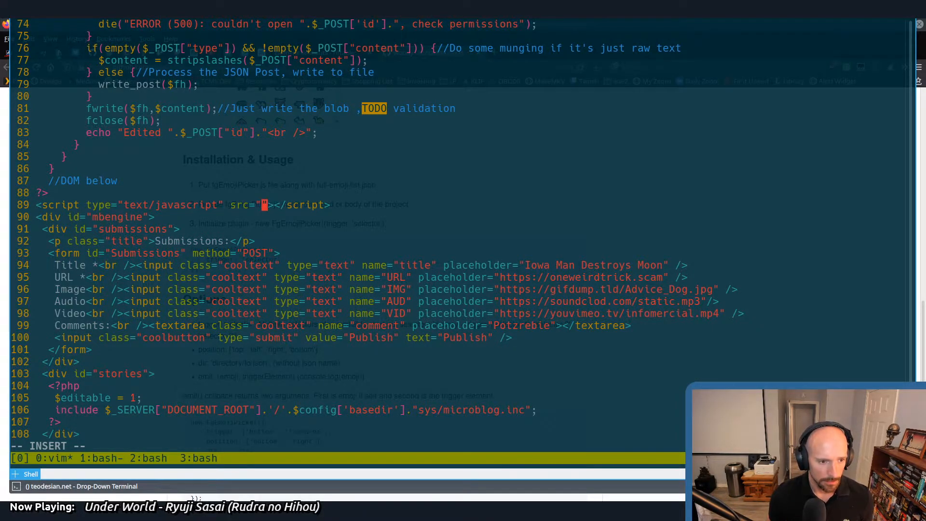
type("/")
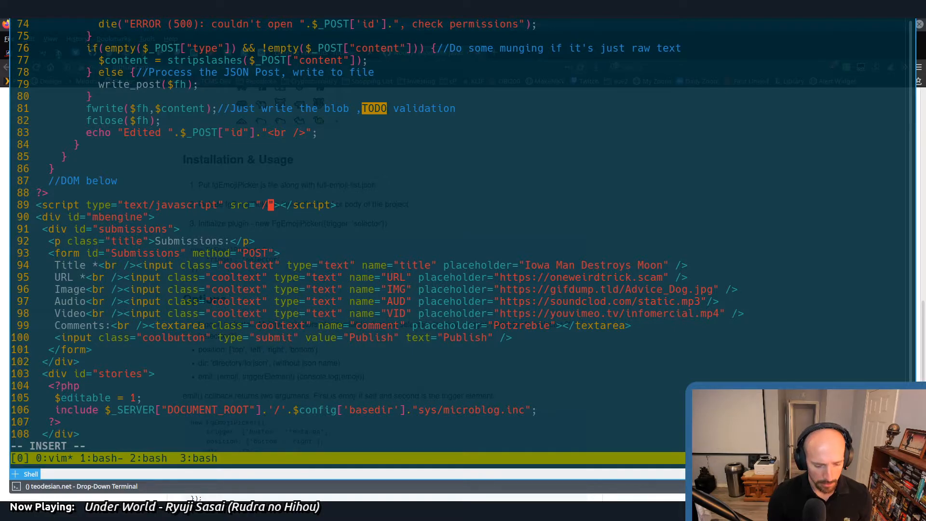
type("js/")
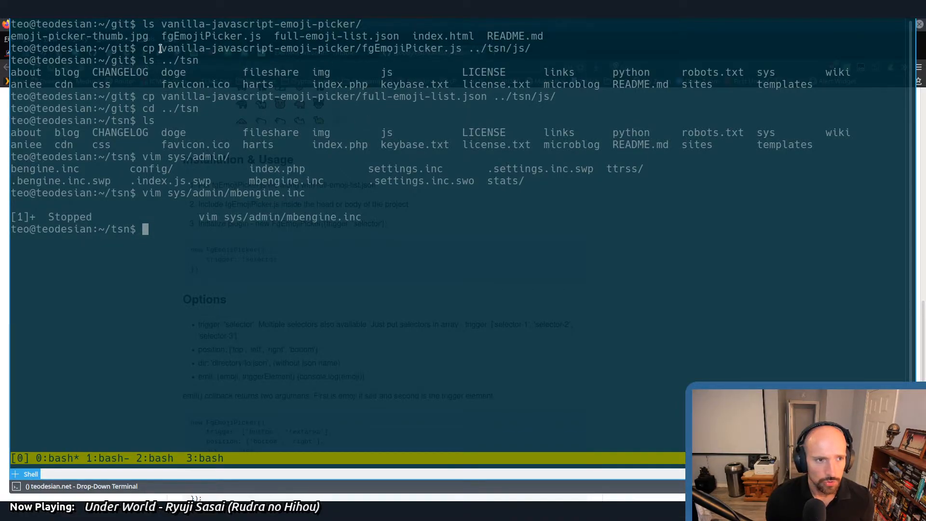
double_click(410, 48)
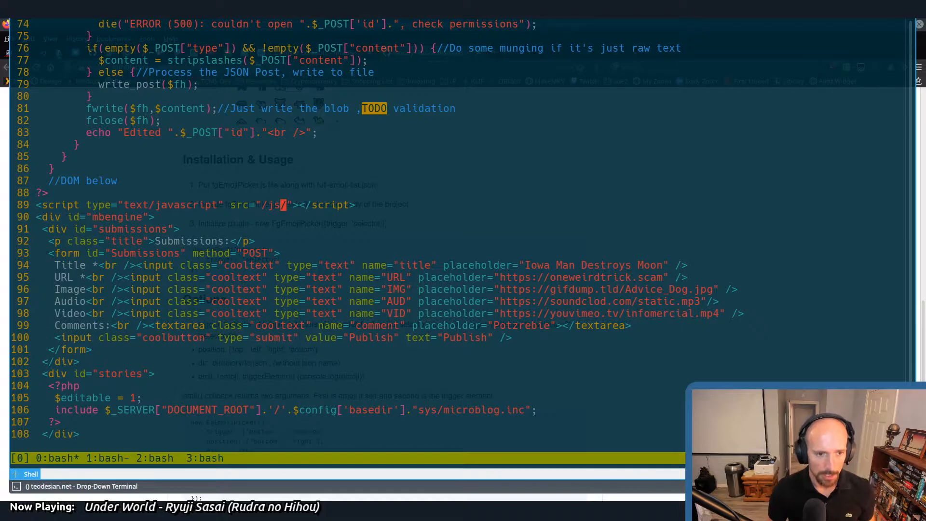
type("fgEmojiPicker.js")
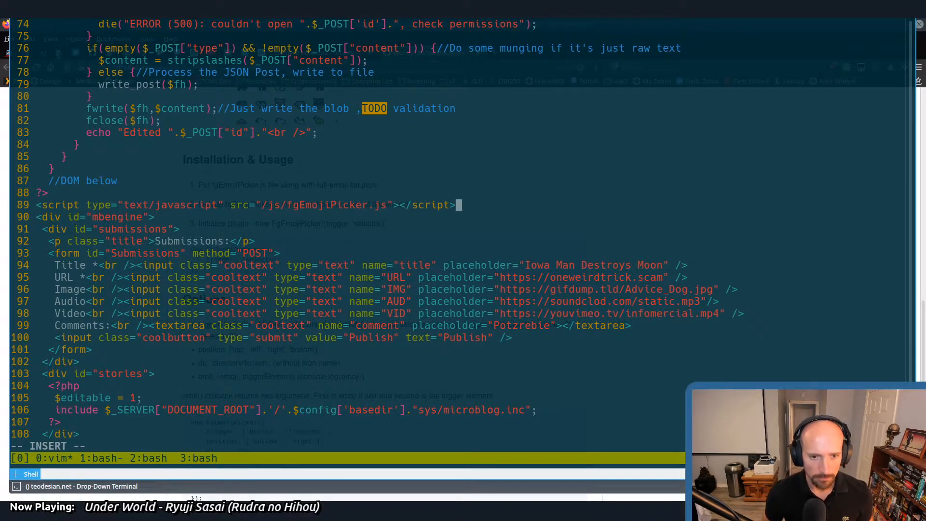
key("Escape")
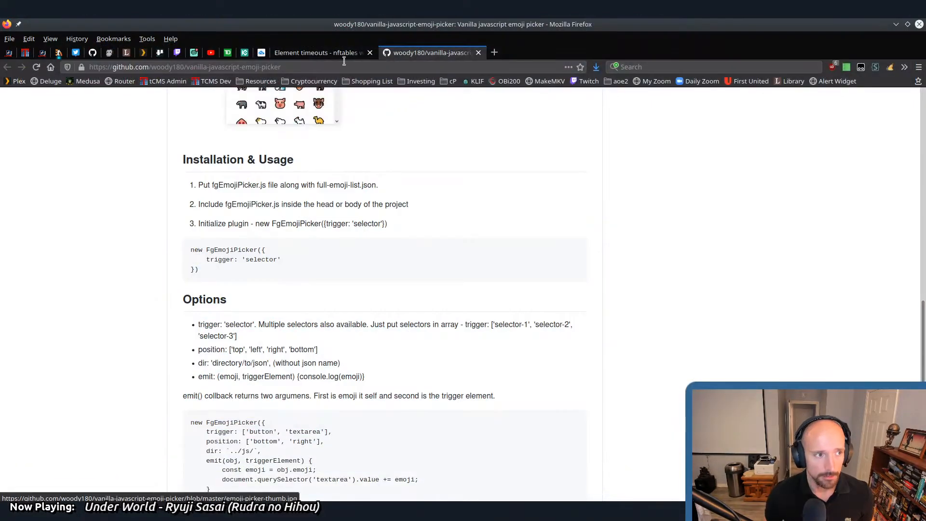
On the admin page's Network panel confirm fgEmojiPicker.js loads, checking its Response and Headers
left_click(167, 81)
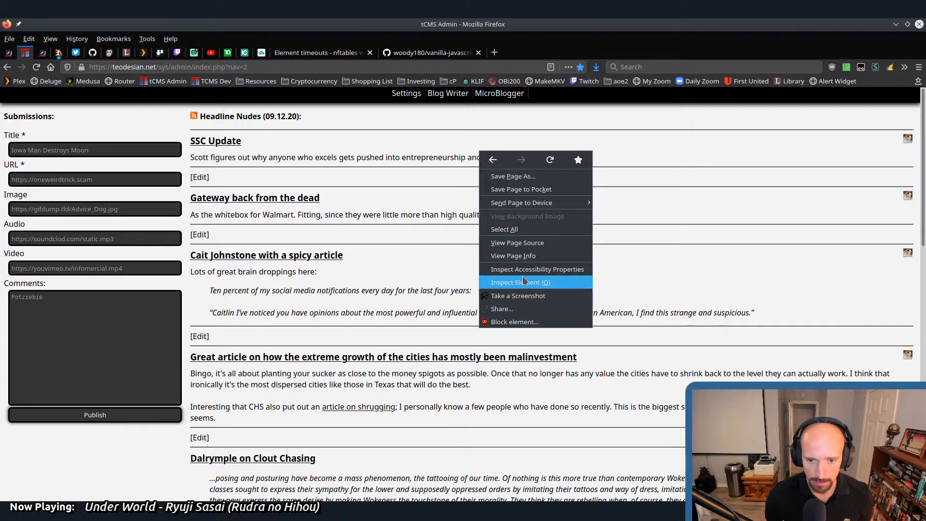
left_click(520, 282)
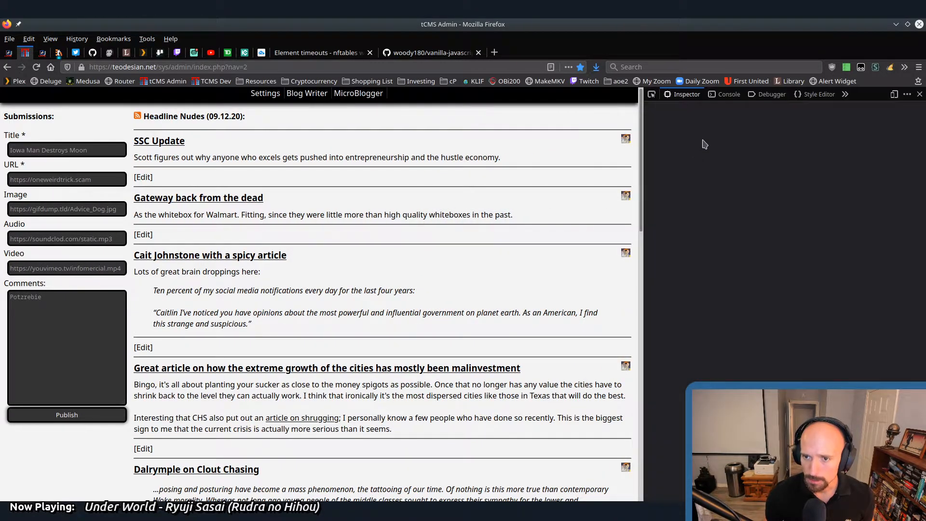
left_click(729, 94)
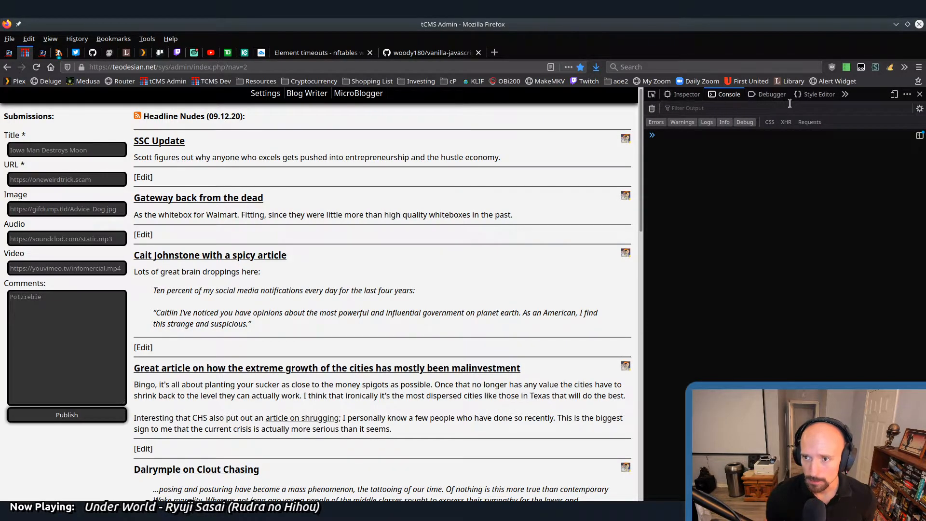
left_click(845, 94)
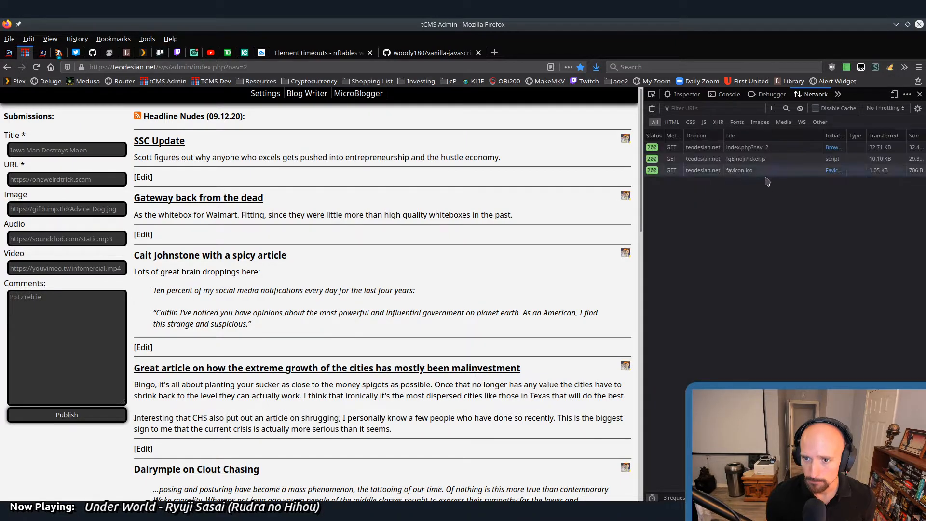
left_click(746, 158)
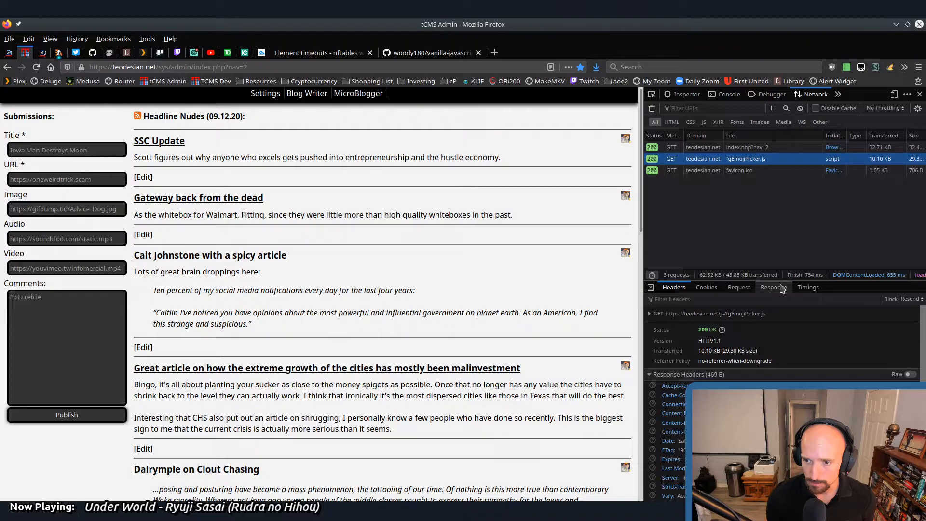
left_click(773, 287)
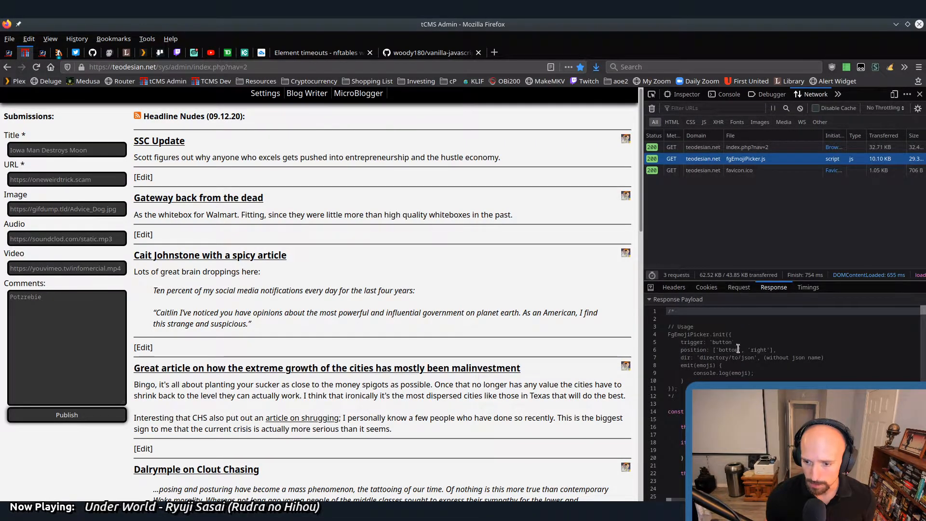
left_click(673, 286)
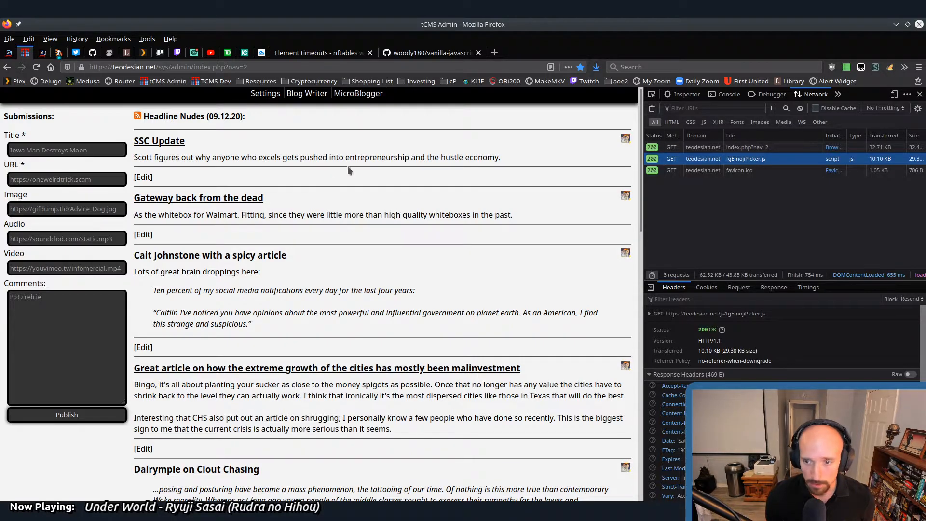
Read the README's trigger, position, dir and emit options, checking the admin console in between
left_click(430, 52)
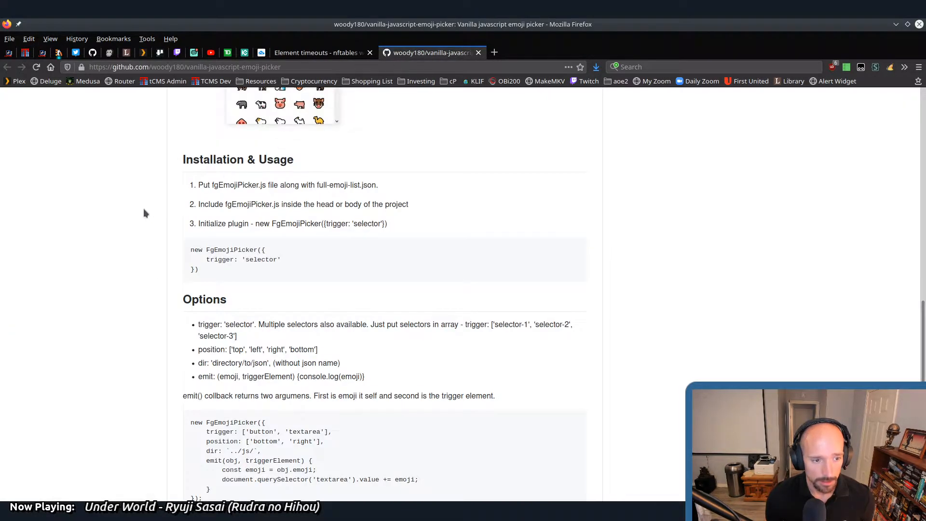
scroll("down", 3)
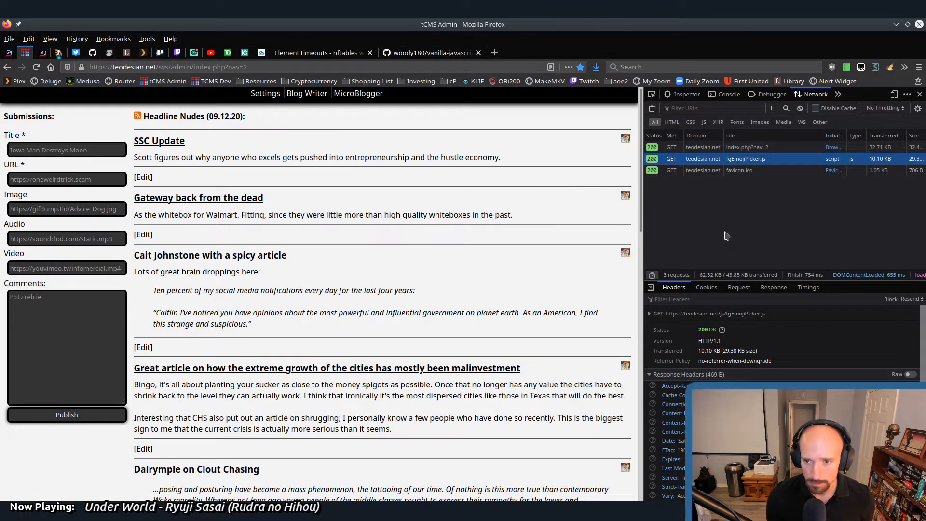
left_click(729, 94)
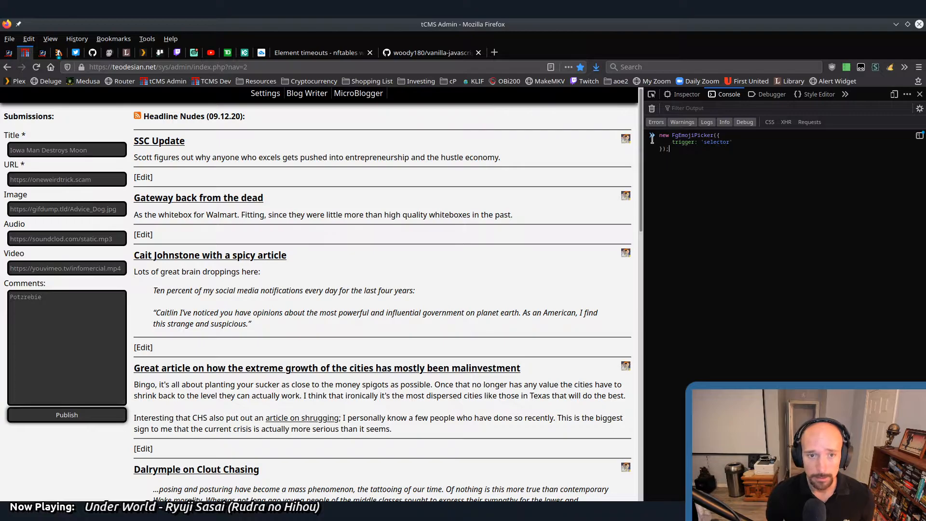
left_click(431, 53)
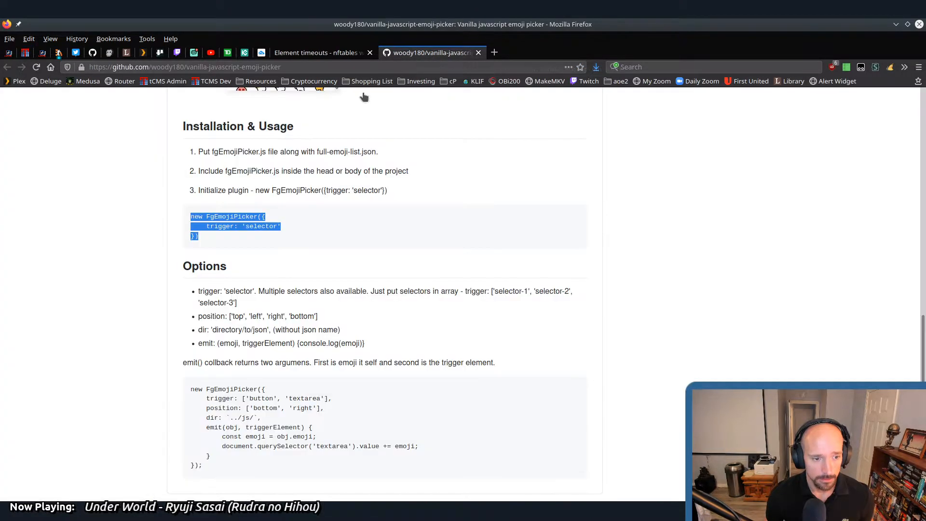
scroll("down", 3)
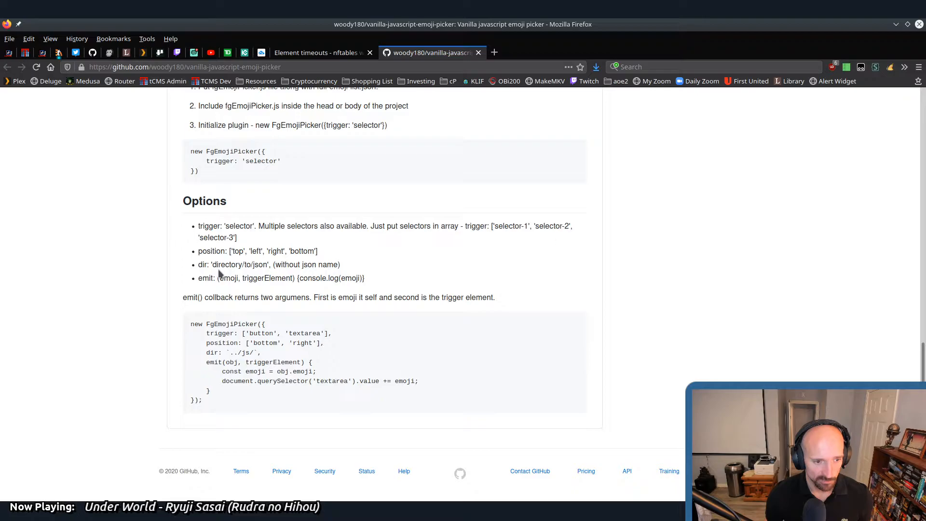
mouse_move(215, 322)
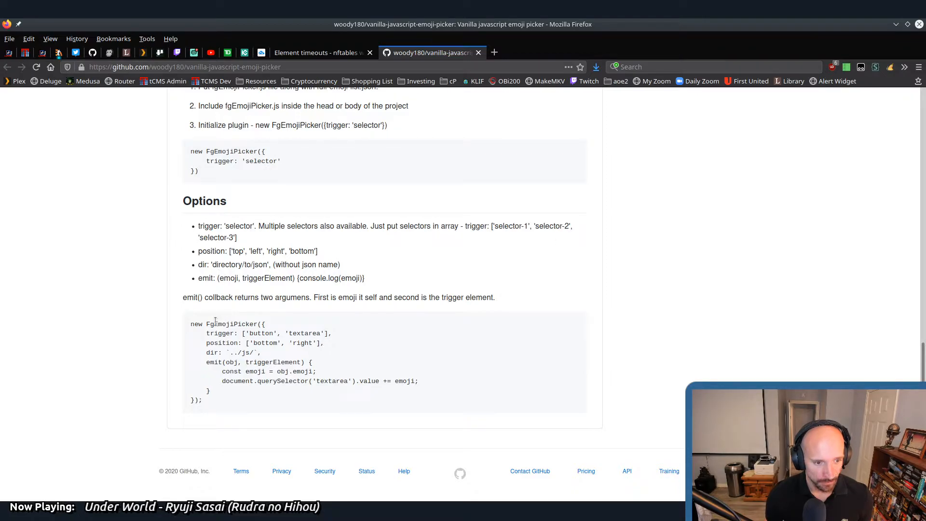
Select the FgEmojiPicker initialization example and its button selector to copy into the console
left_click_drag(238, 264, 341, 264)
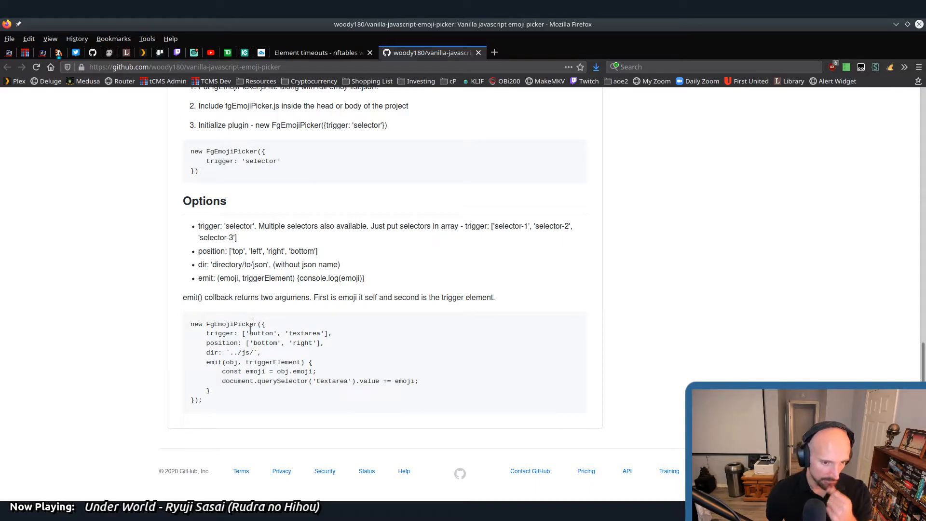
mouse_move(281, 316)
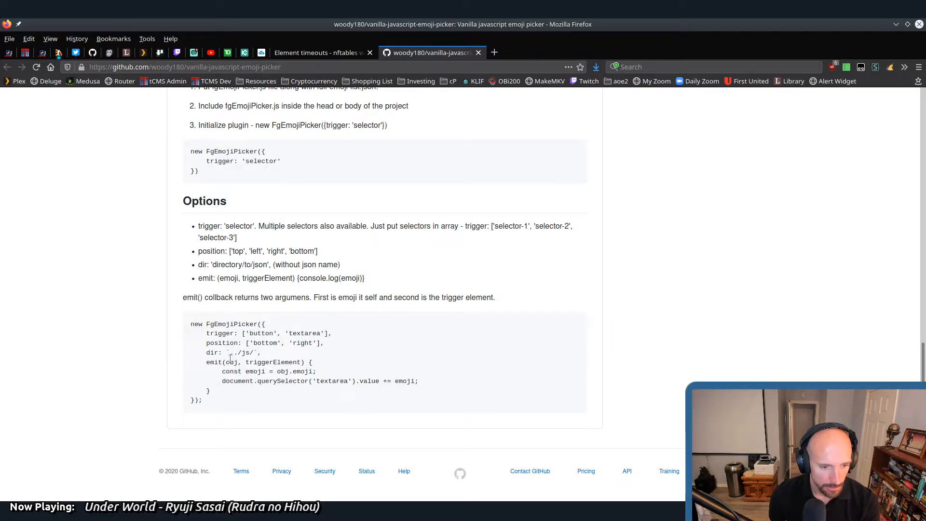
left_click_drag(217, 362, 210, 391)
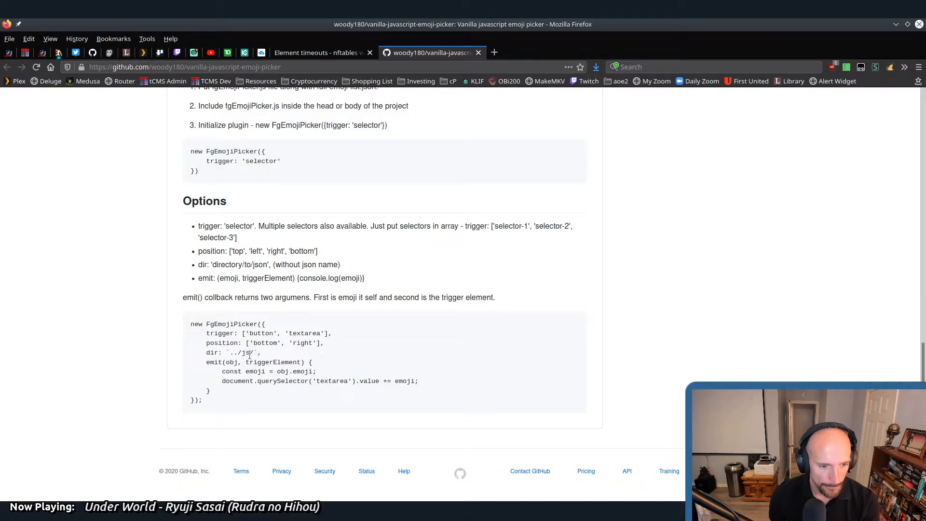
double_click(258, 333)
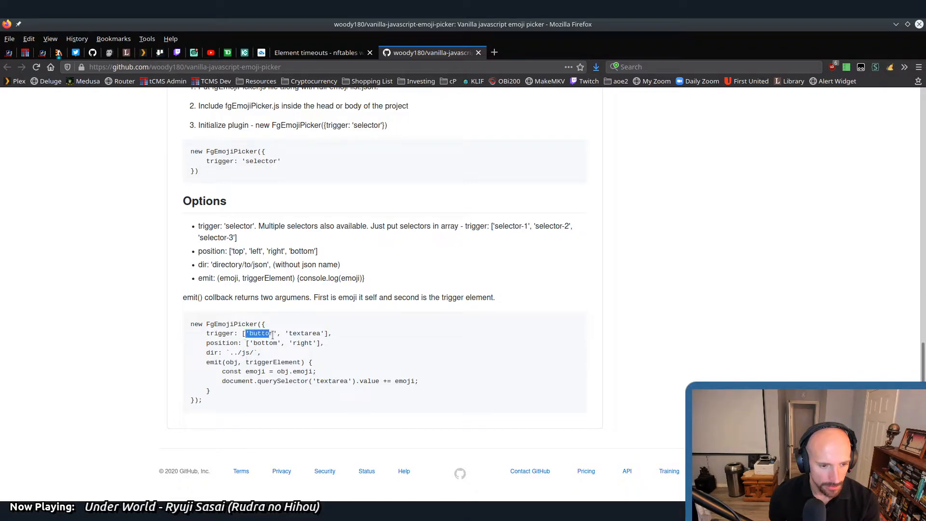
left_click_drag(247, 333, 324, 333)
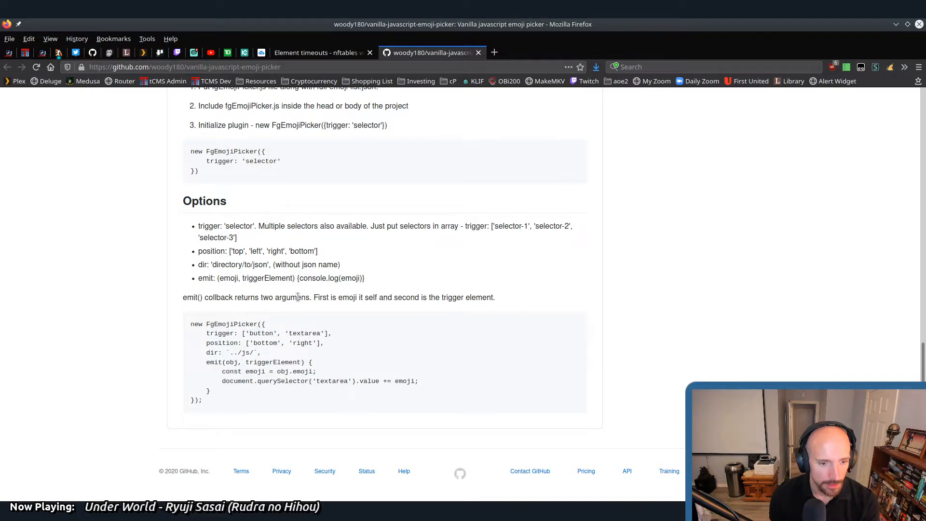
double_click(304, 333)
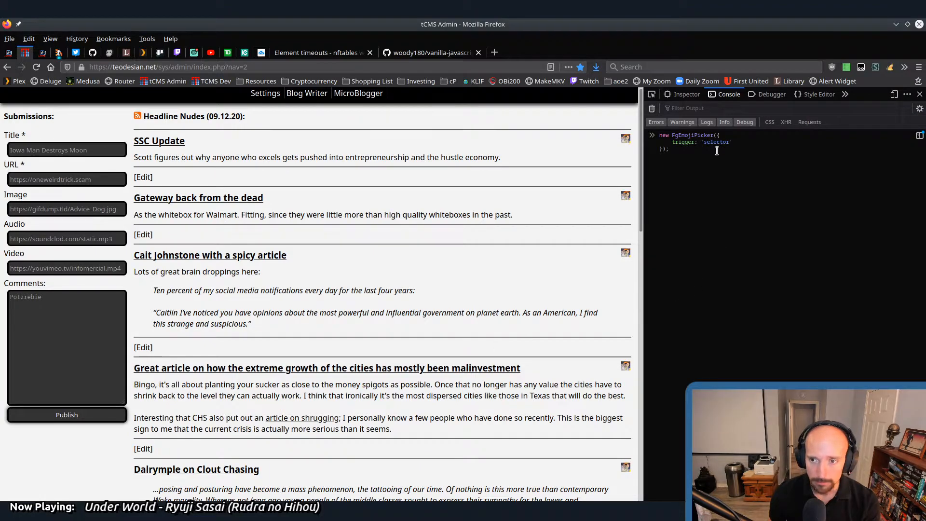
Run new FgEmojiPicker with trigger 'textarea' and position 'bottom' in the console and expand the returned object
double_click(715, 142)
type("texta")
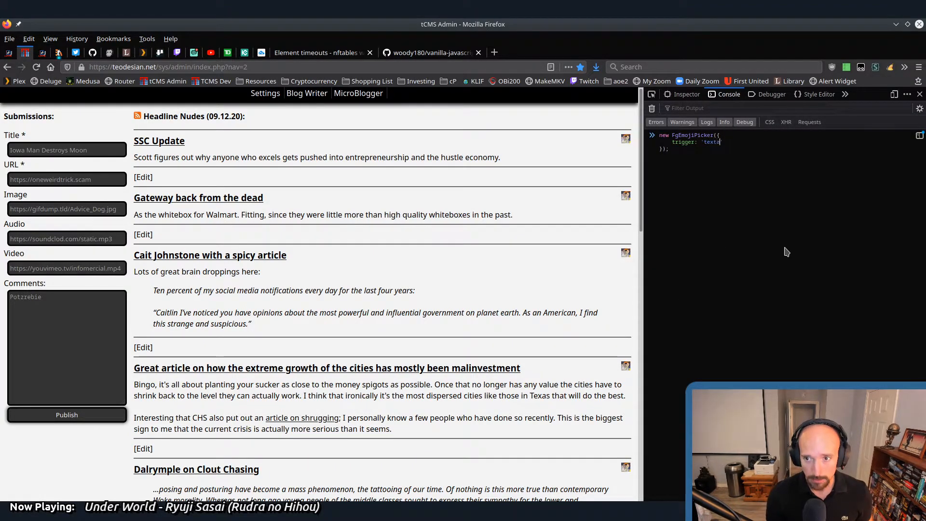
type("rea'")
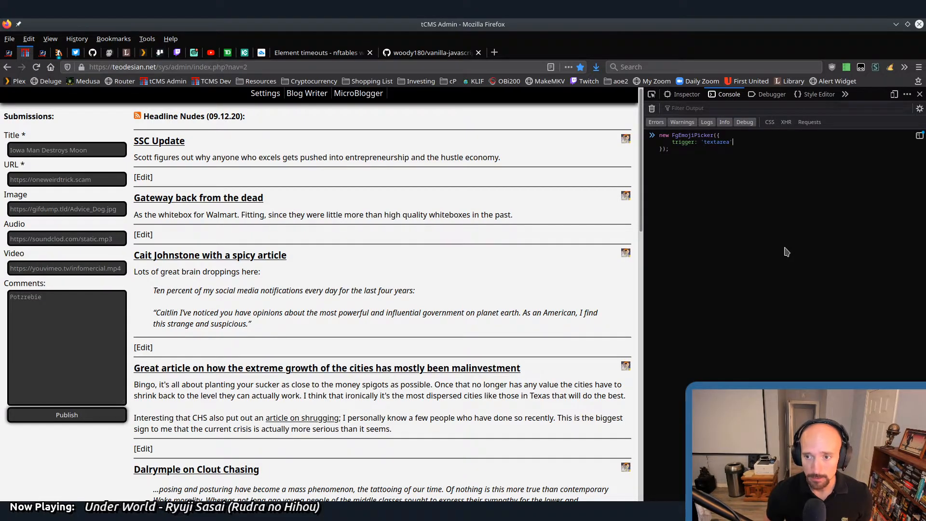
type(",")
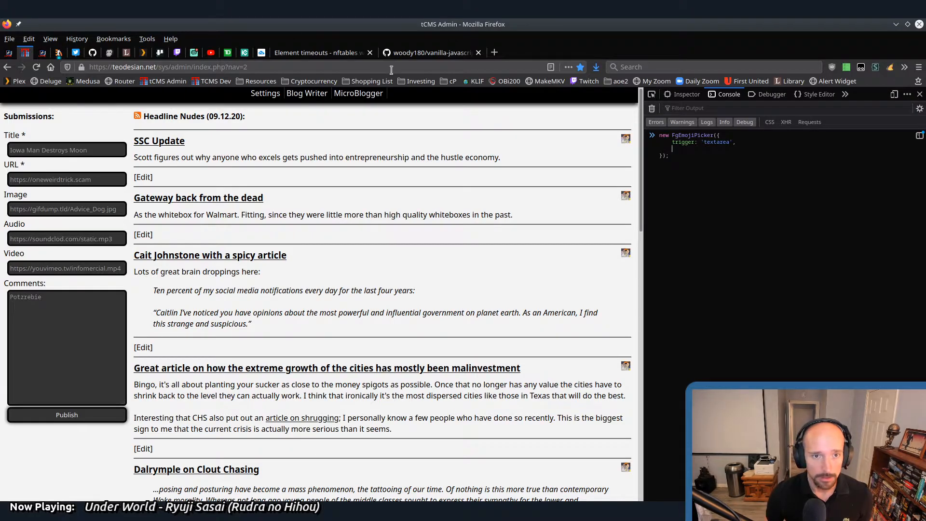
left_click(428, 52)
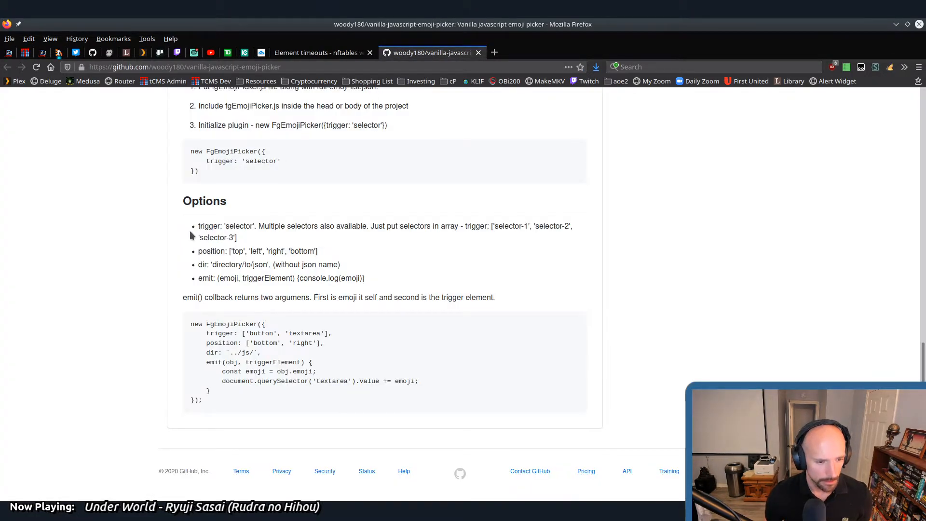
mouse_move(225, 351)
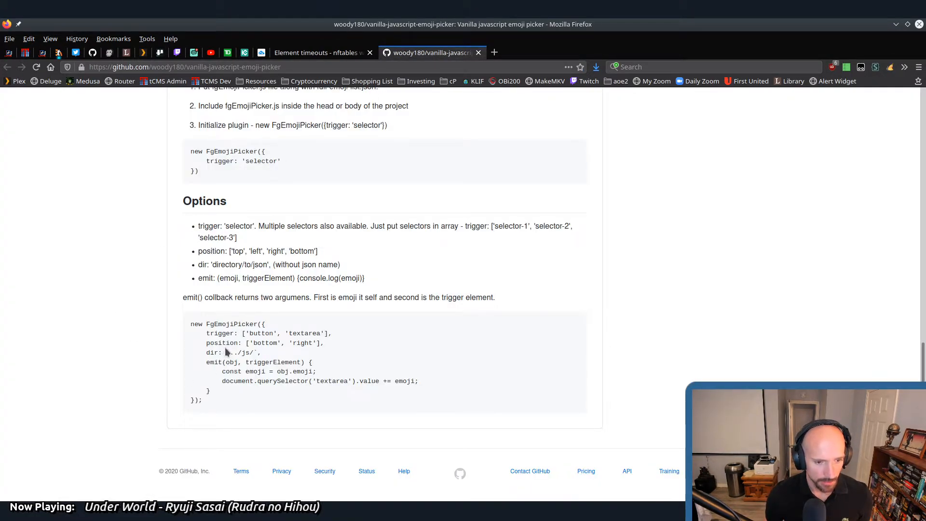
left_click(319, 52)
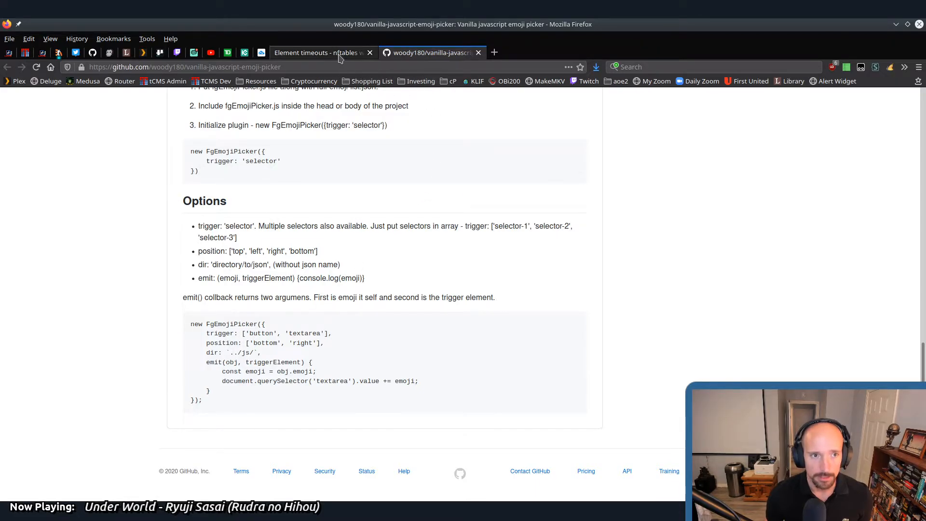
mouse_move(75, 52)
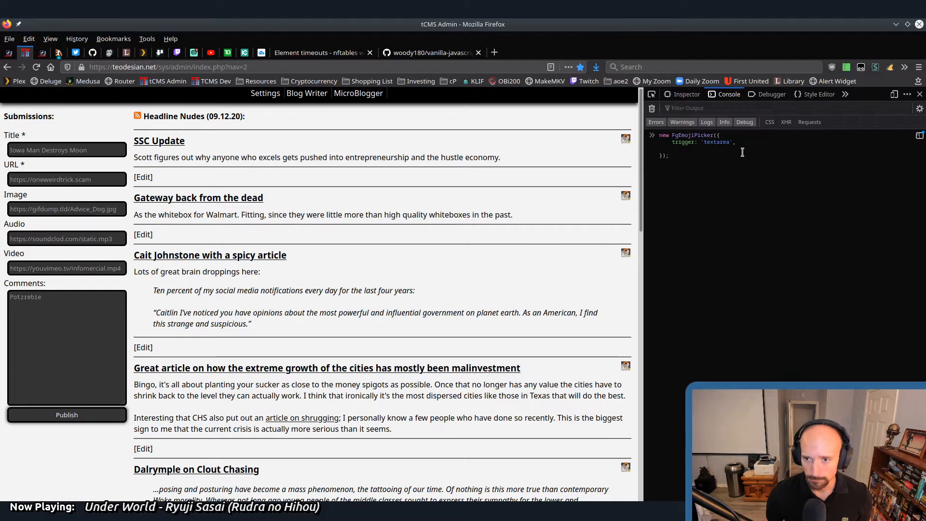
type("position: 'bottom")
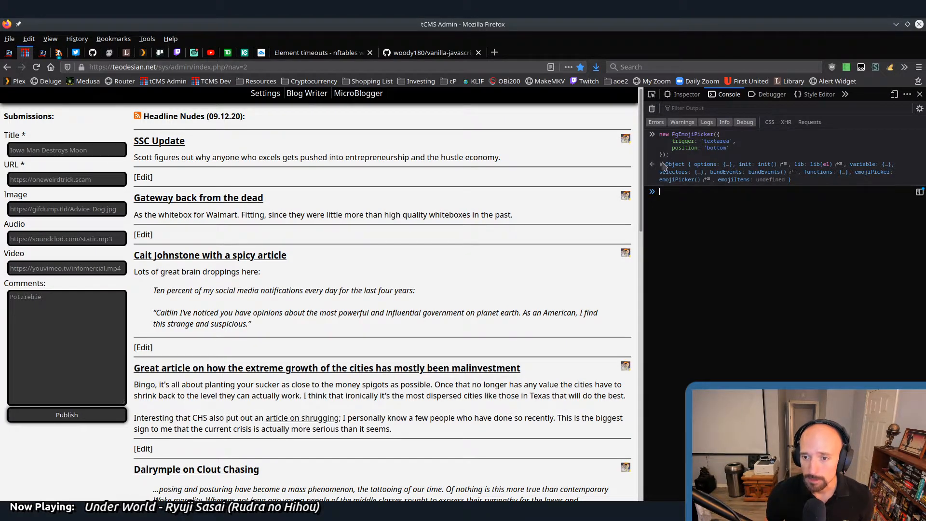
left_click(657, 164)
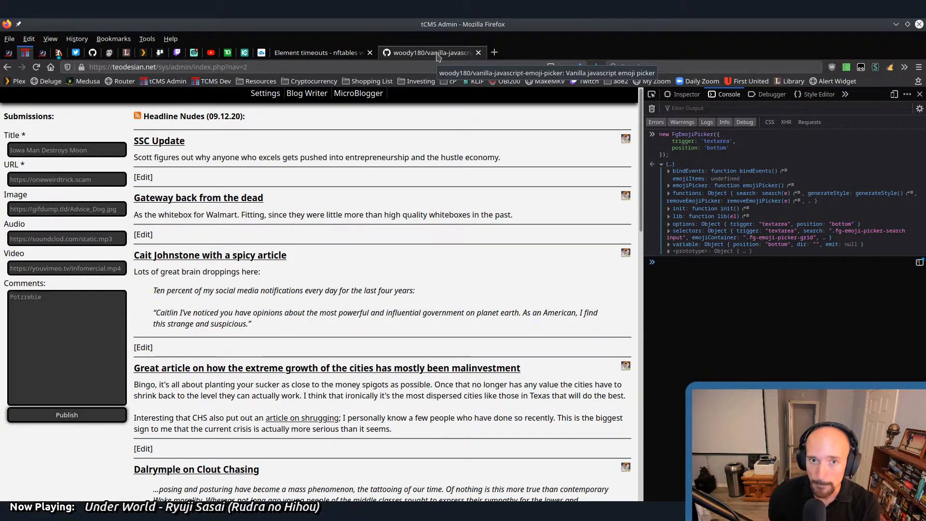
Select the emit(...) callback example in the picker docs to copy for a second console picker call
left_click(431, 52)
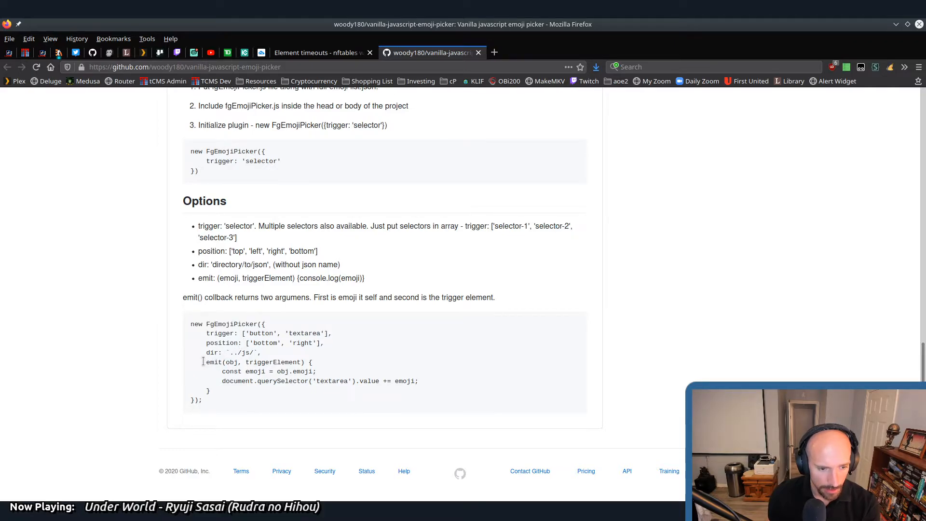
left_click_drag(203, 362, 272, 381)
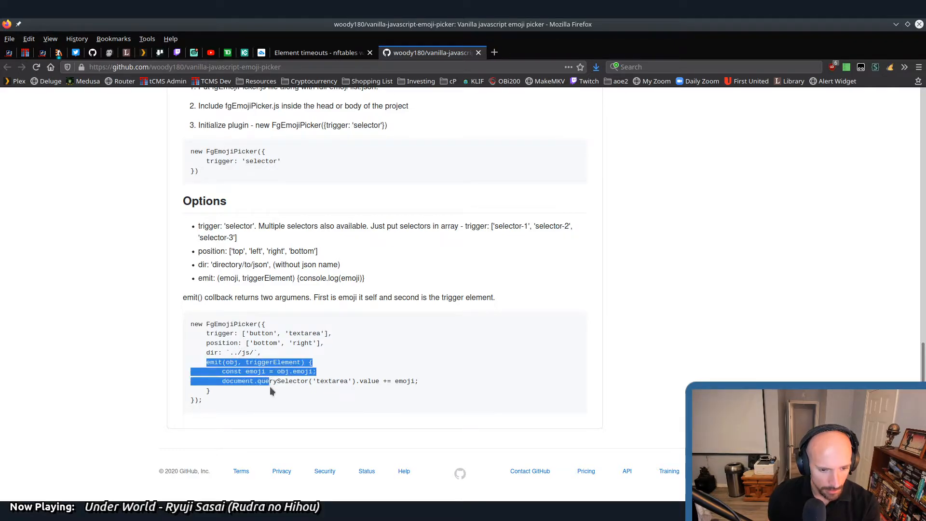
left_click(270, 381)
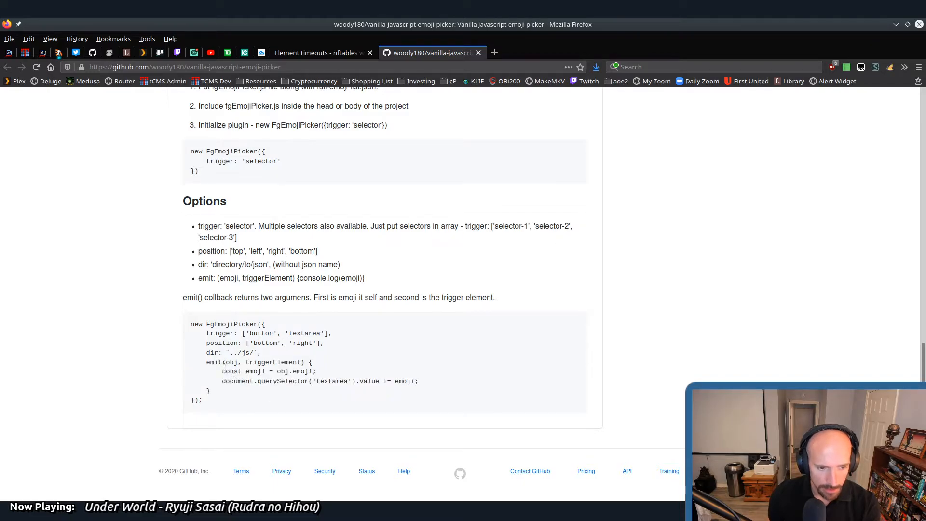
double_click(214, 362)
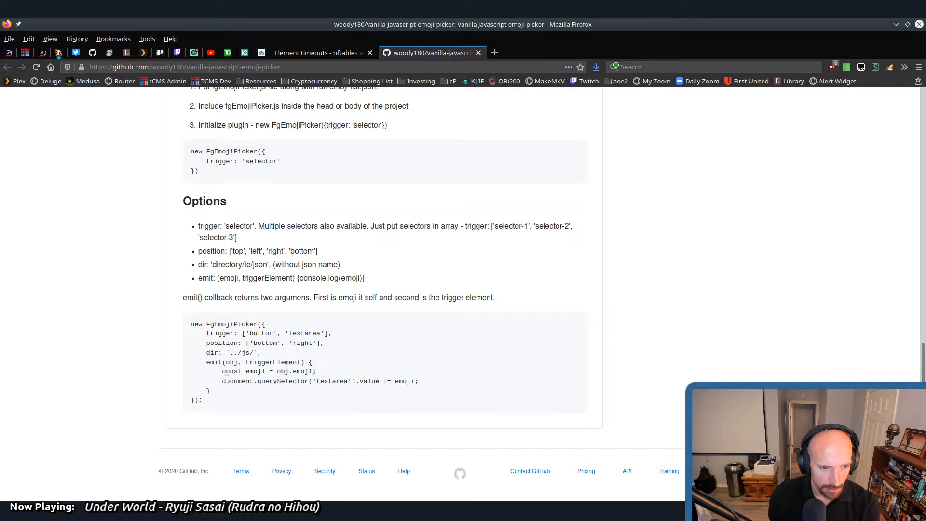
left_click_drag(221, 297, 495, 297)
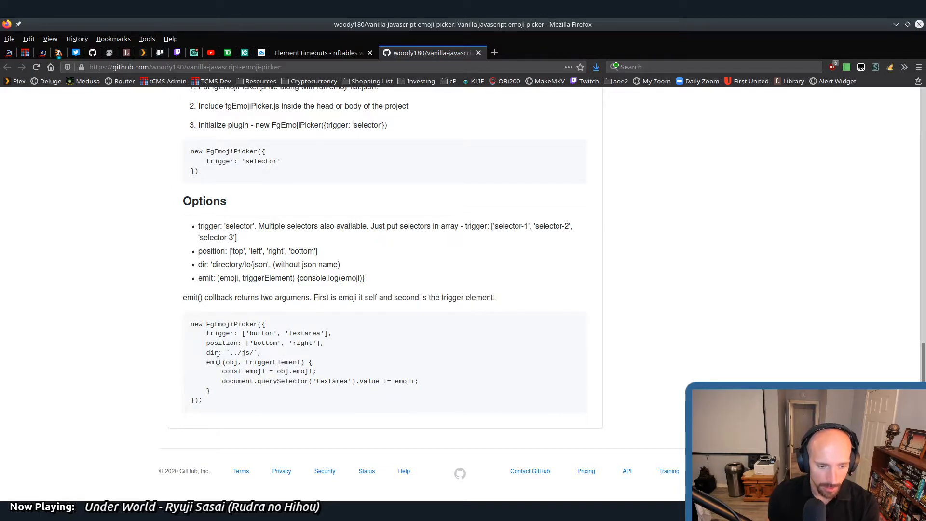
double_click(214, 361)
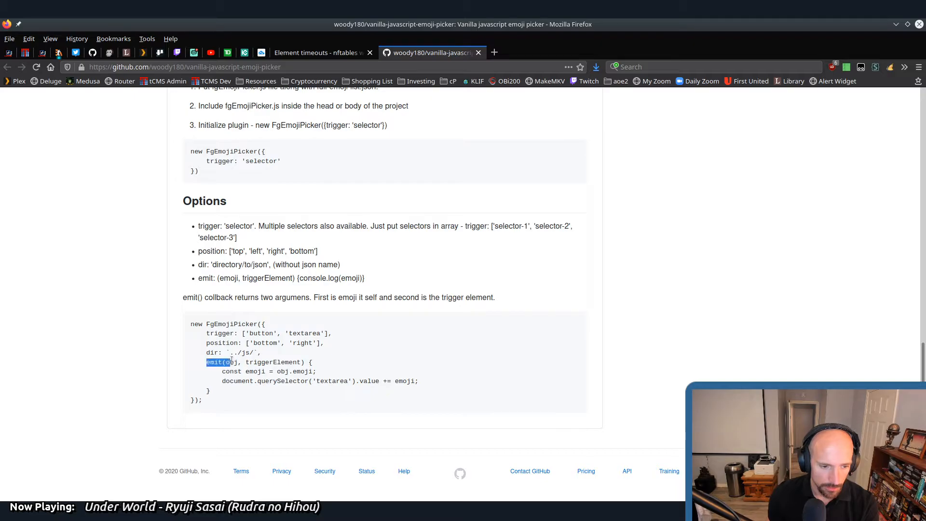
left_click_drag(206, 362, 212, 391)
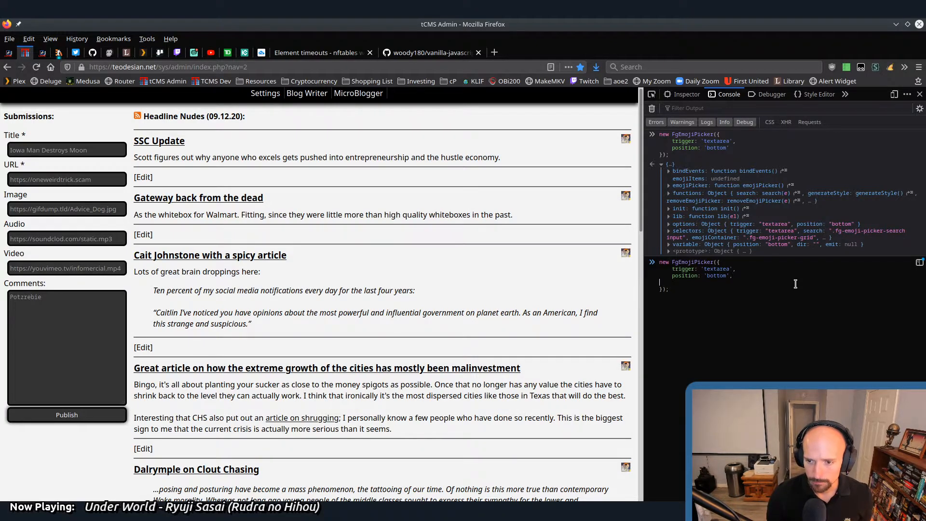
Add the emit(obj, triggerElement) { callback body to the console picker call
type("emit(obj, triggerElement) {")
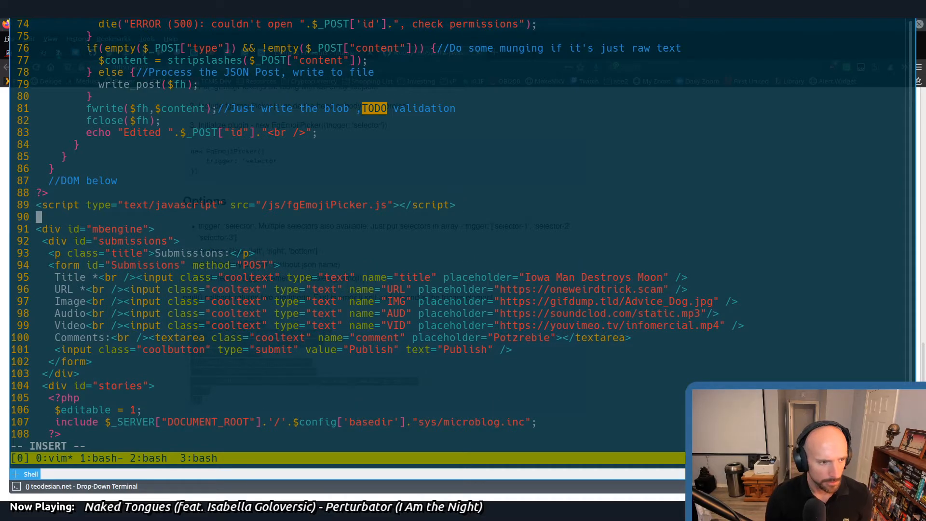
Add an inline script creating FgEmojiPicker on the textarea with bottom position, /js/ dir and emit callback via :set paste, then :w
type("scritp")
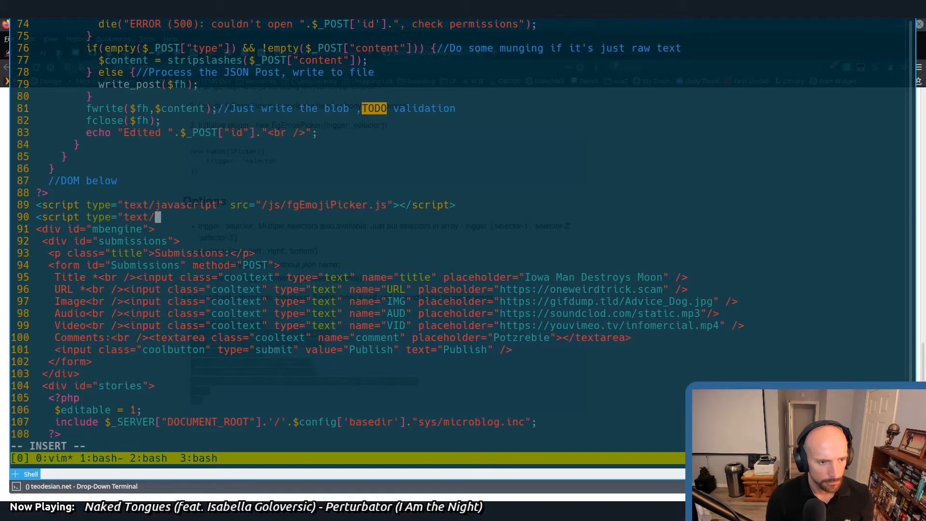
type("javascript\">")
left_click(348, 446)
type(":s")
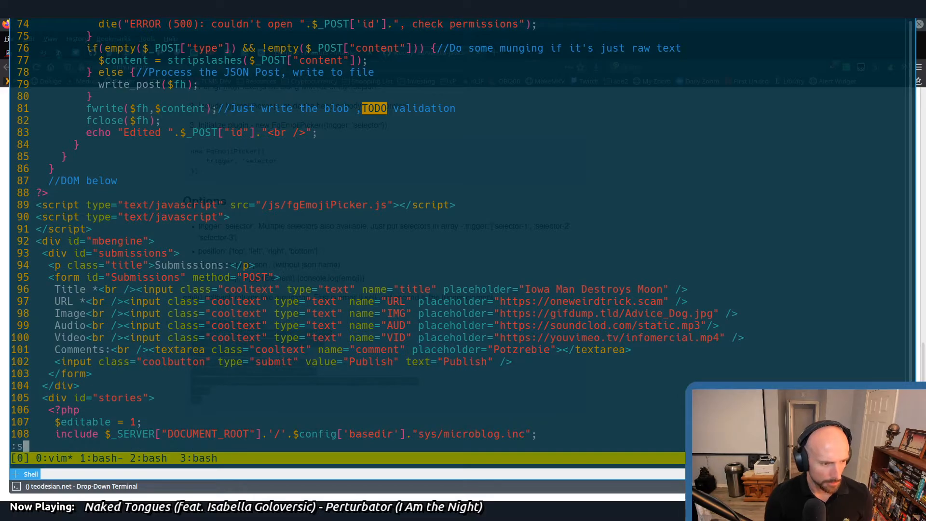
type("et paste")
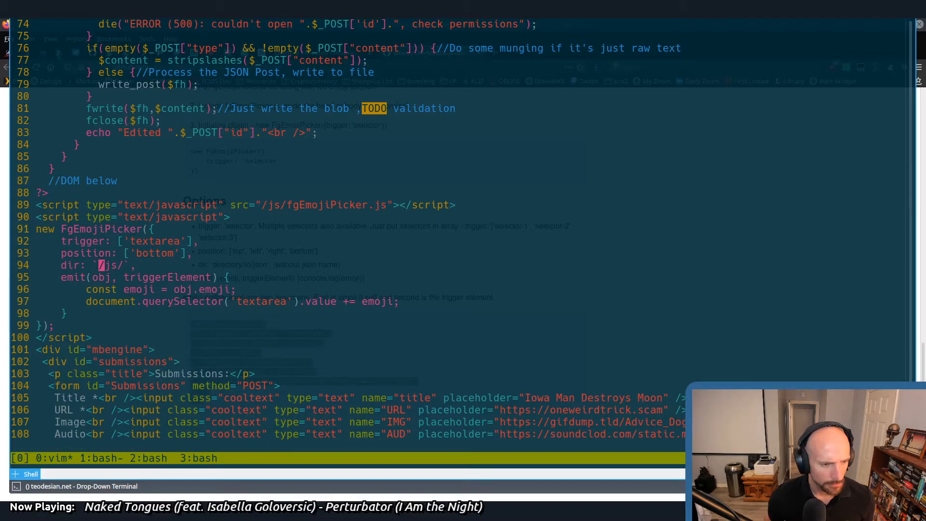
type(":w")
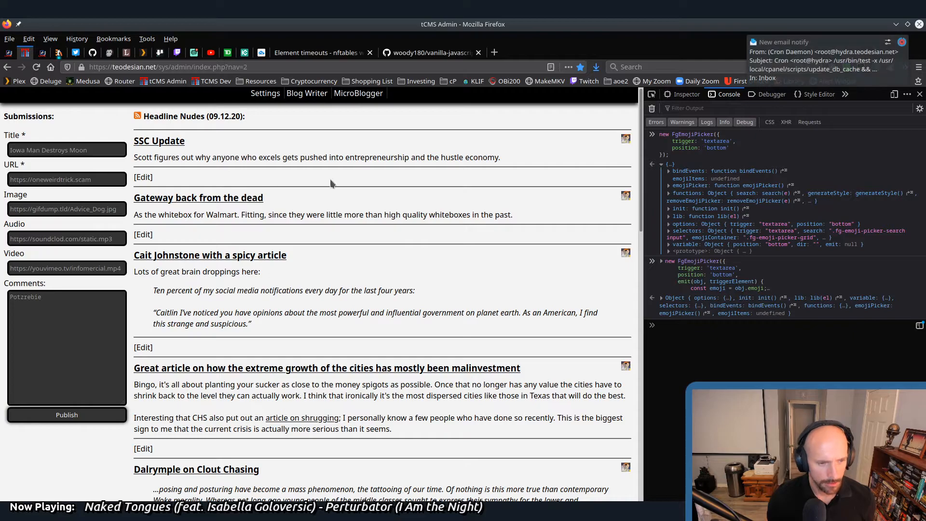
Toggle the drop-down terminal to return to Vim with mbengine.inc at the FgEmojiPicker block
left_click(651, 108)
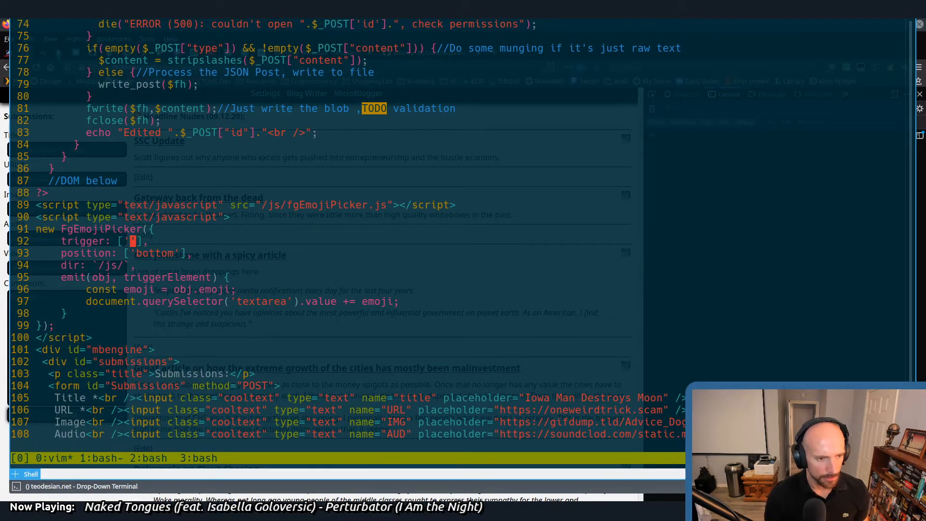
Set the picker's trigger to 'button.emojiPicker' with position 'bottom', save, and try the comments box
type("button.")
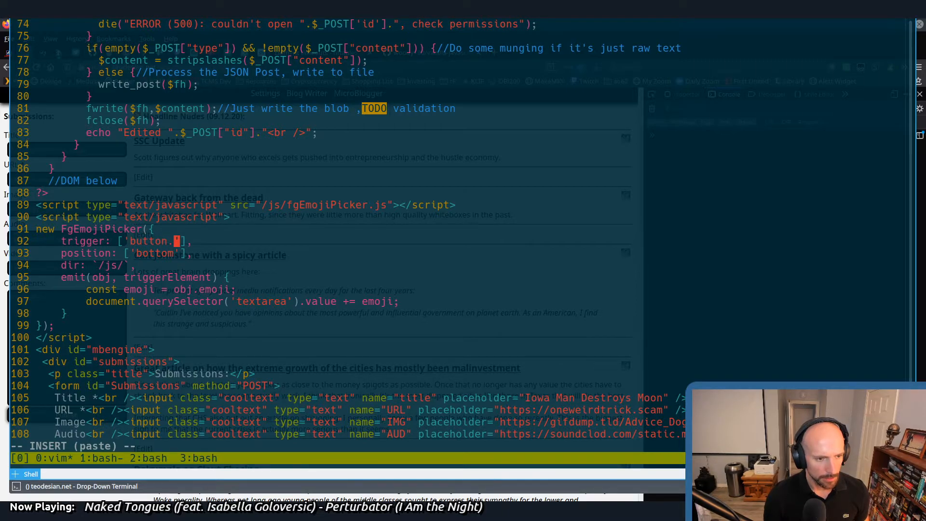
type("emojiPicker")
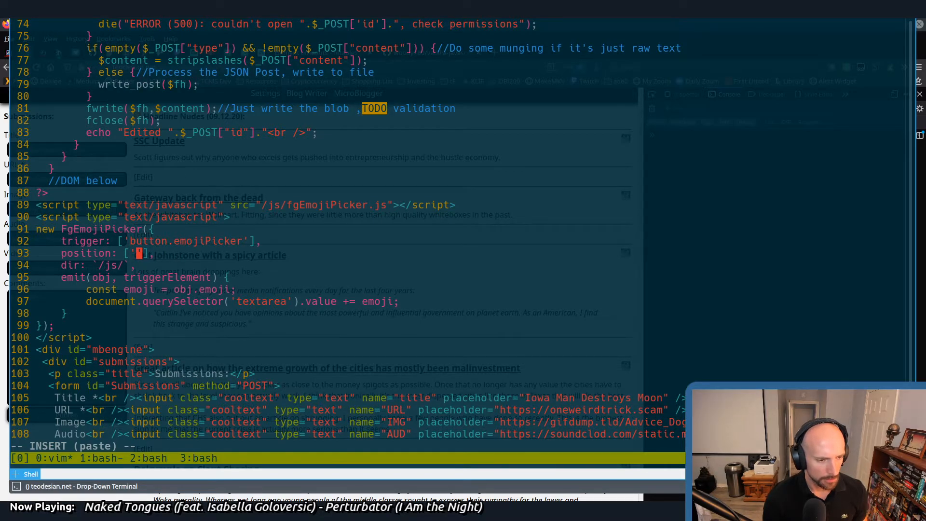
type("bottom")
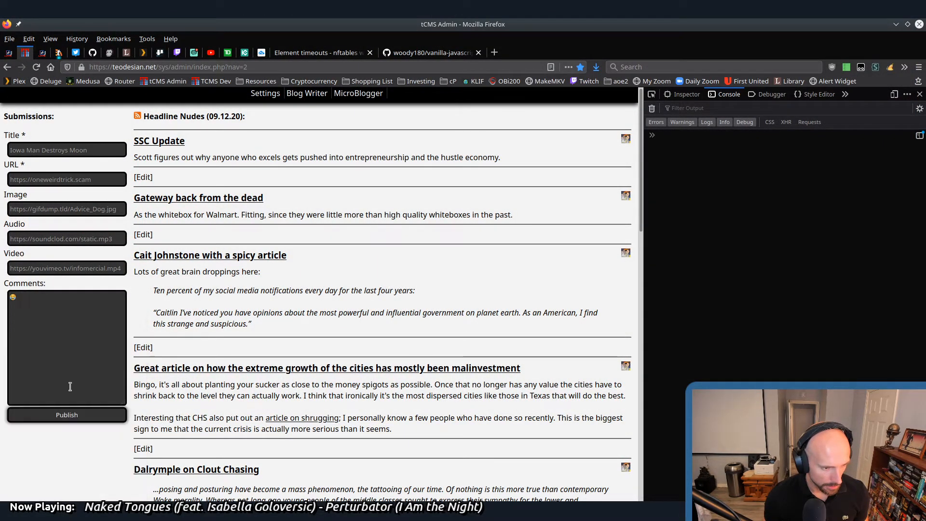
left_click(12, 296)
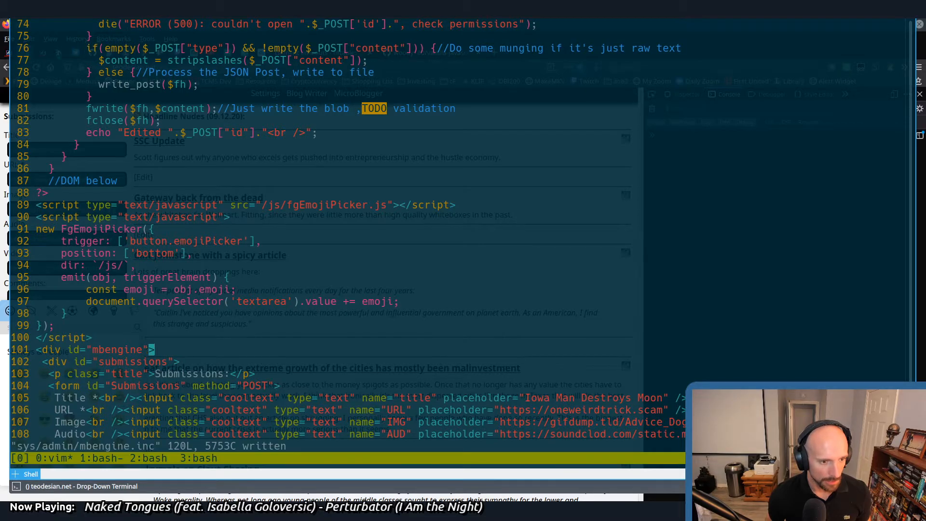
Add a <button class="coolbutton emojiPicker"> beside the Comments label on line 110
scroll("down", 3)
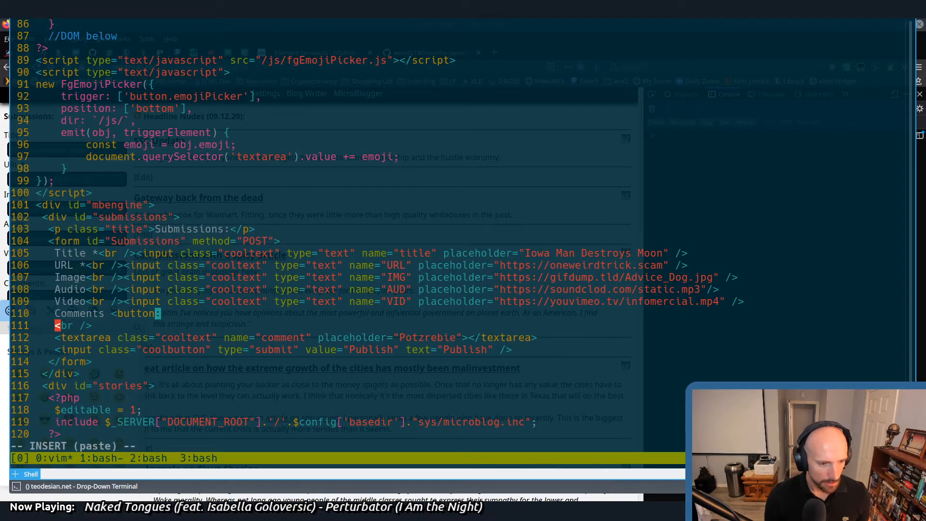
type("class=\"")
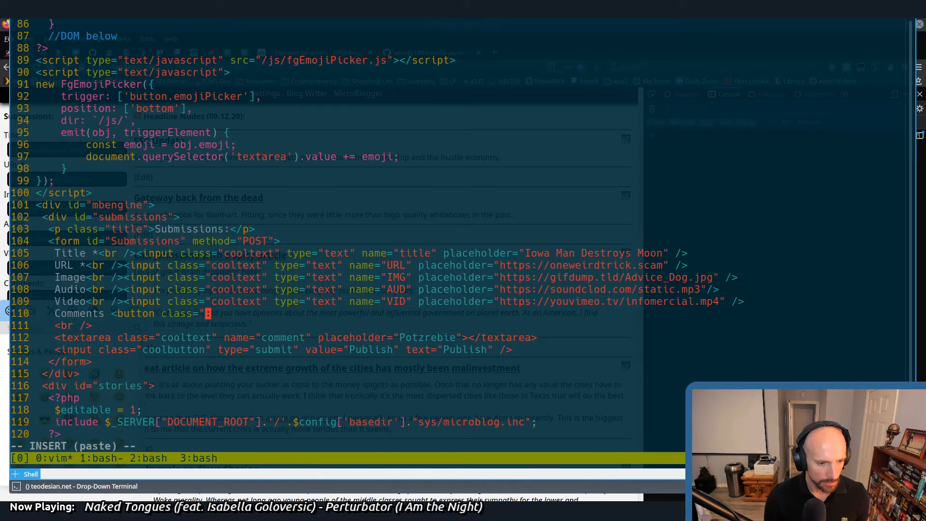
type("ol")
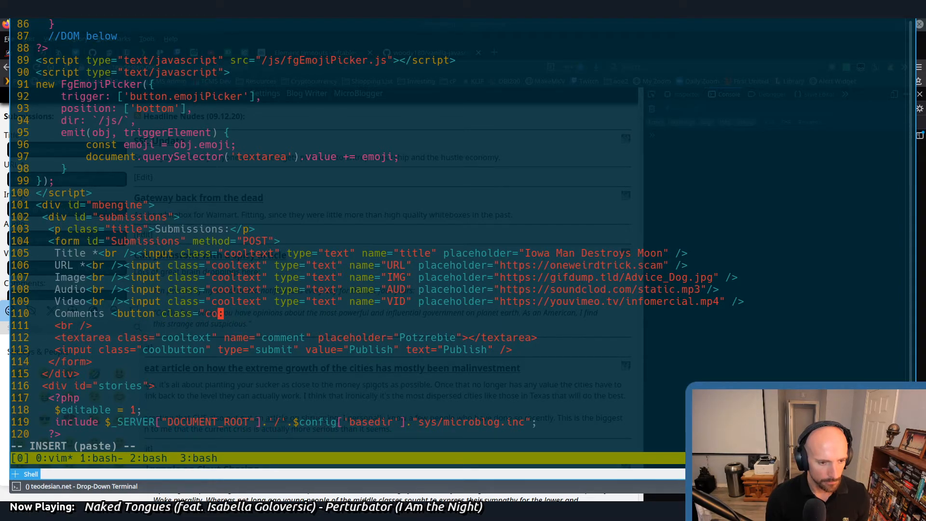
type("olb")
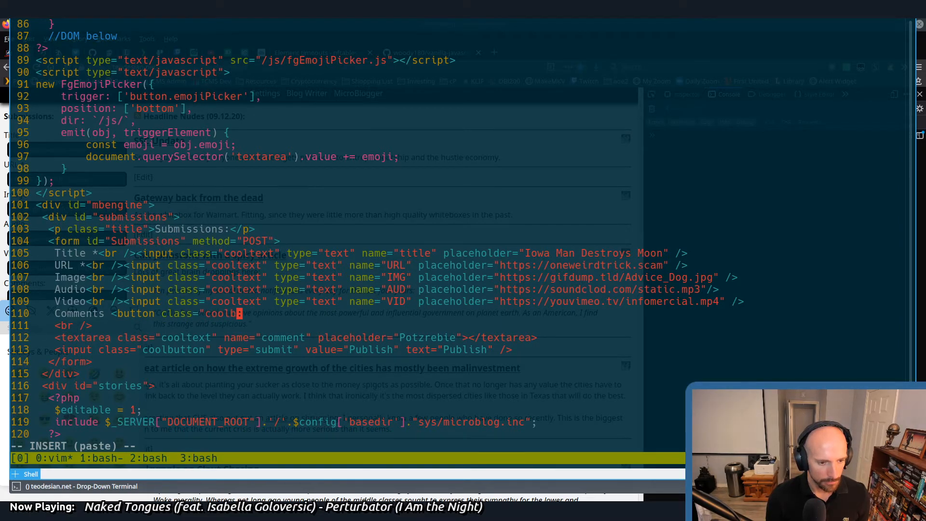
type("utton")
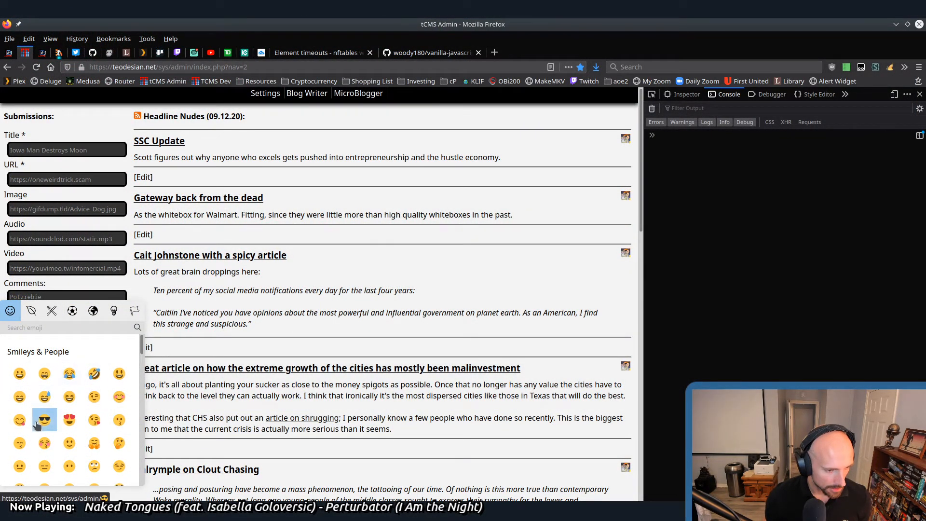
Insert the 😎 emoji into the comments box, paste it into the button in Vim, and silence the paste warning
left_click(45, 420)
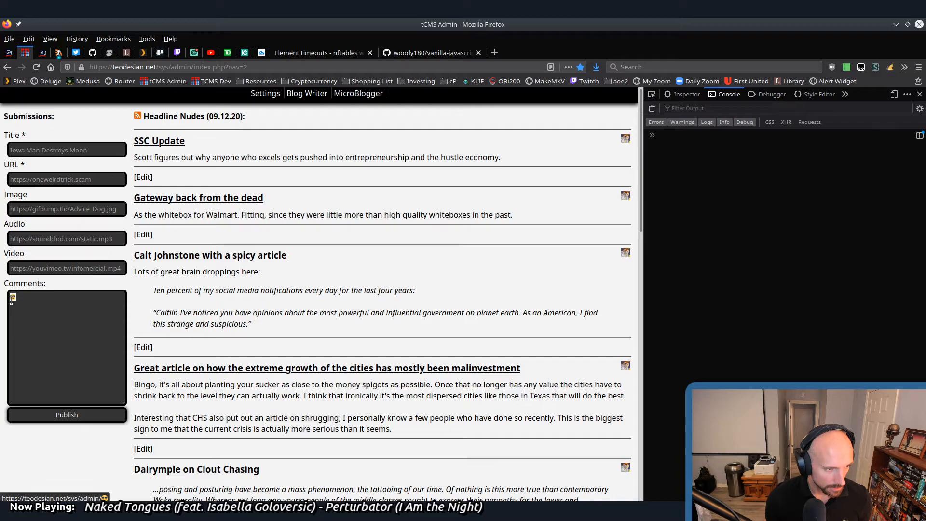
left_click(12, 296)
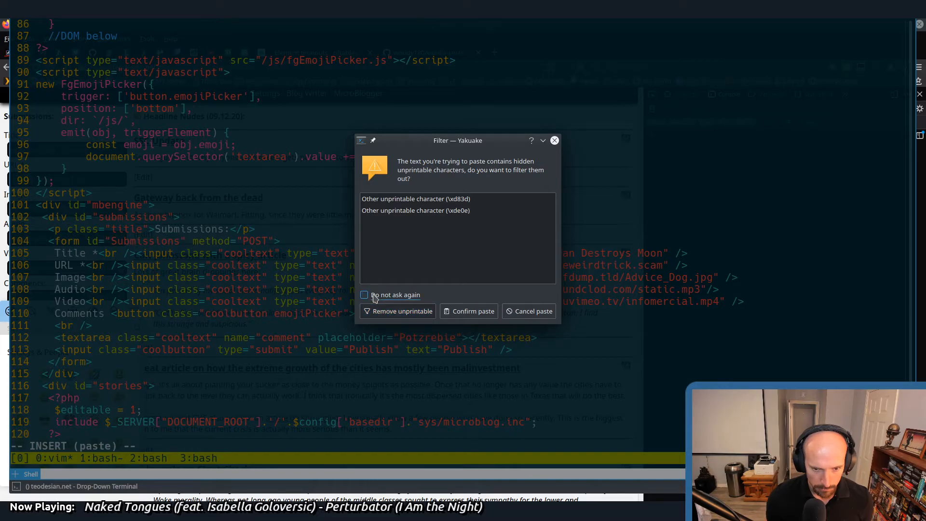
left_click(469, 312)
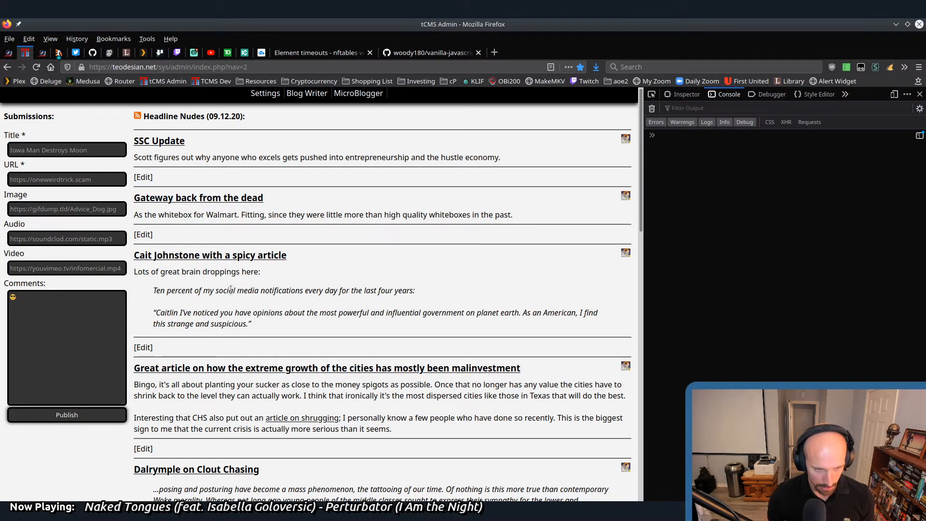
Type 'Potzrebie' in the comments, then add a smiley from the 😎 picker button and keep typing
type("Potzrebie")
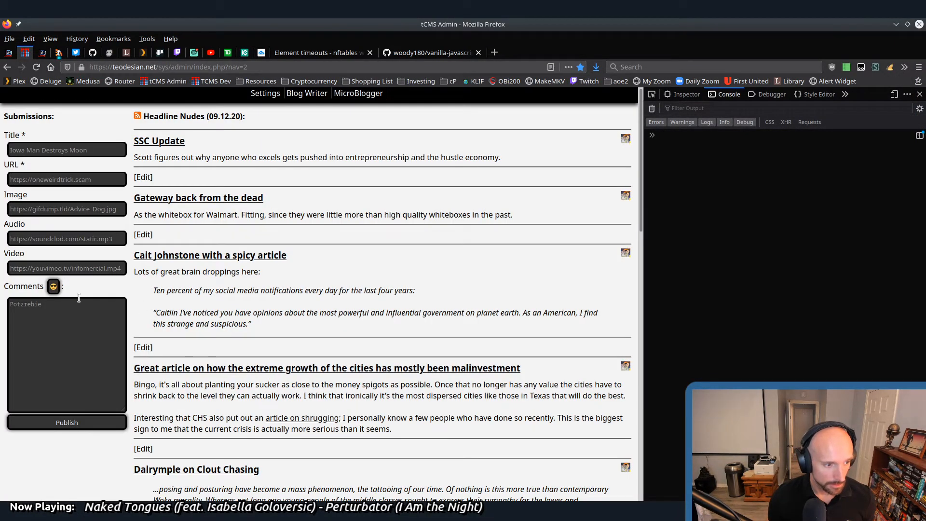
left_click(53, 287)
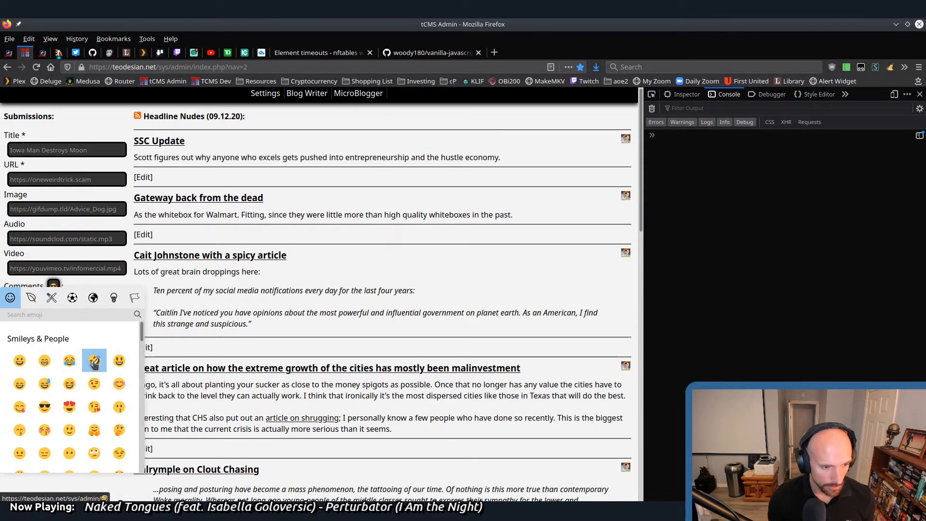
left_click(53, 286)
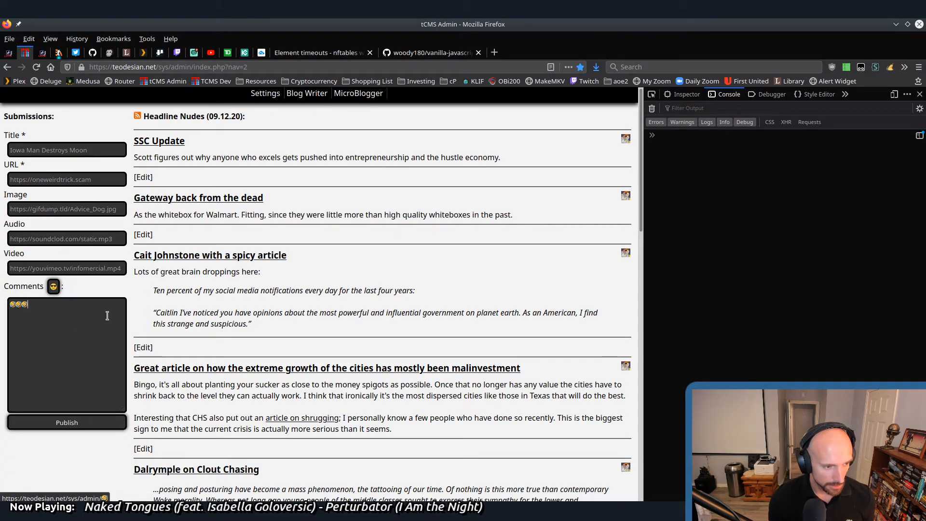
type("u")
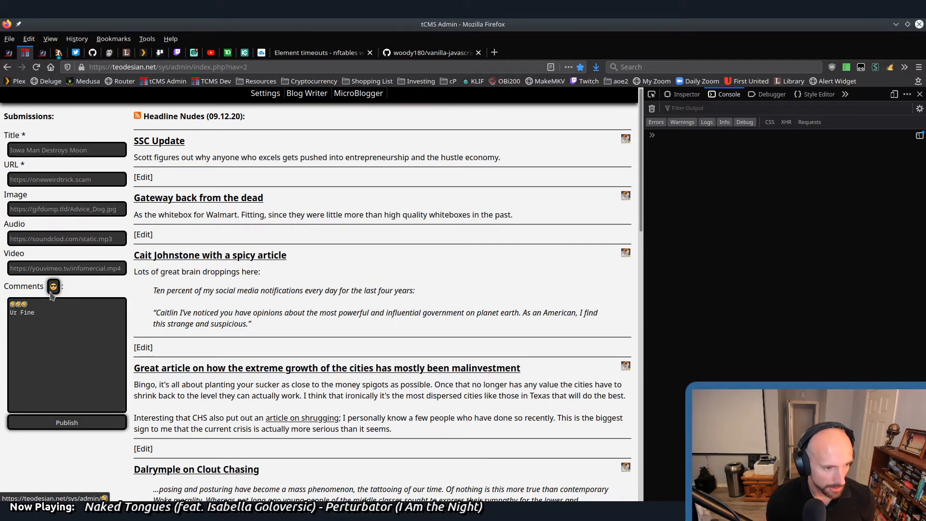
Reopen the picker, search 'egg' and insert the egg emoji into the comments
left_click(53, 286)
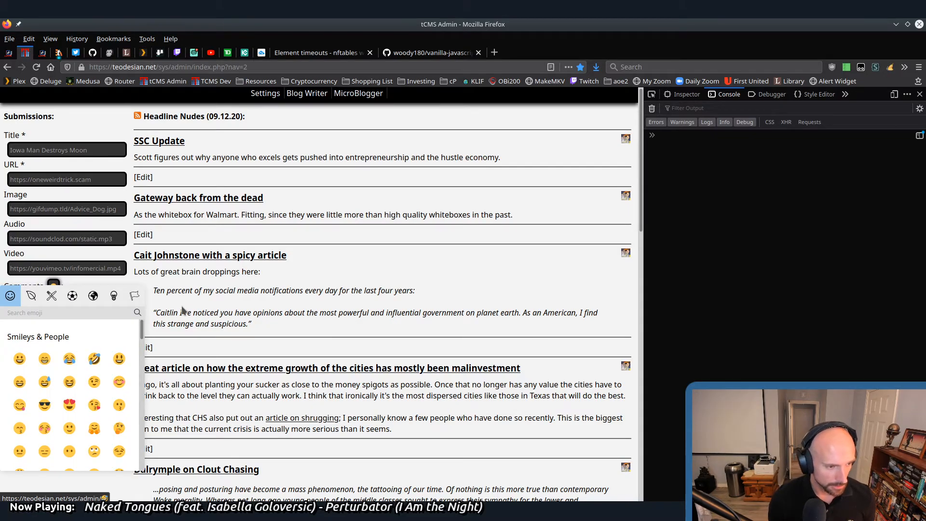
type("egg")
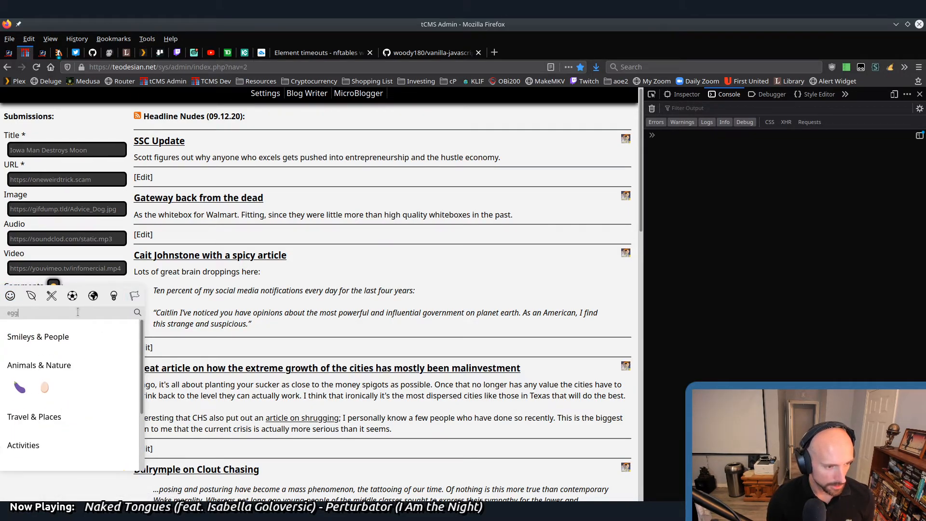
left_click(53, 295)
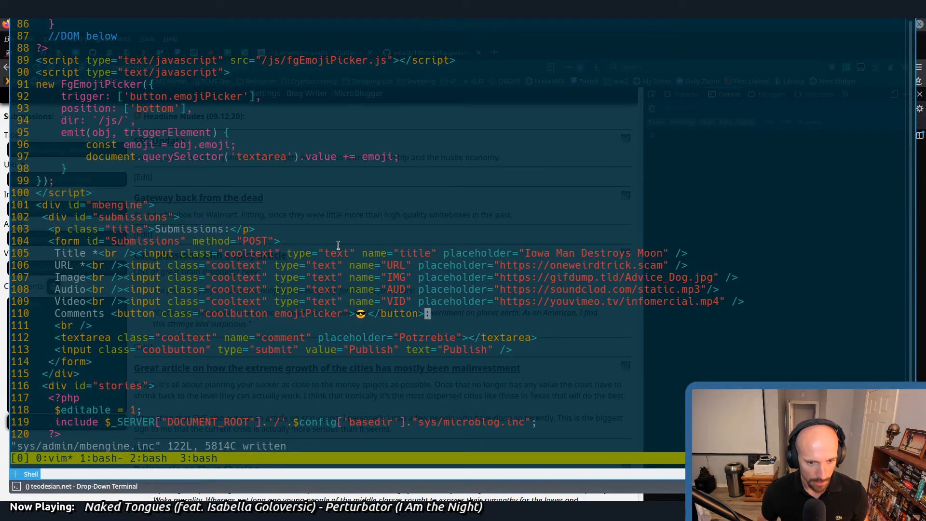
Write sys/admin/mbengine.inc with the emoji-labelled picker button in place
key("v")
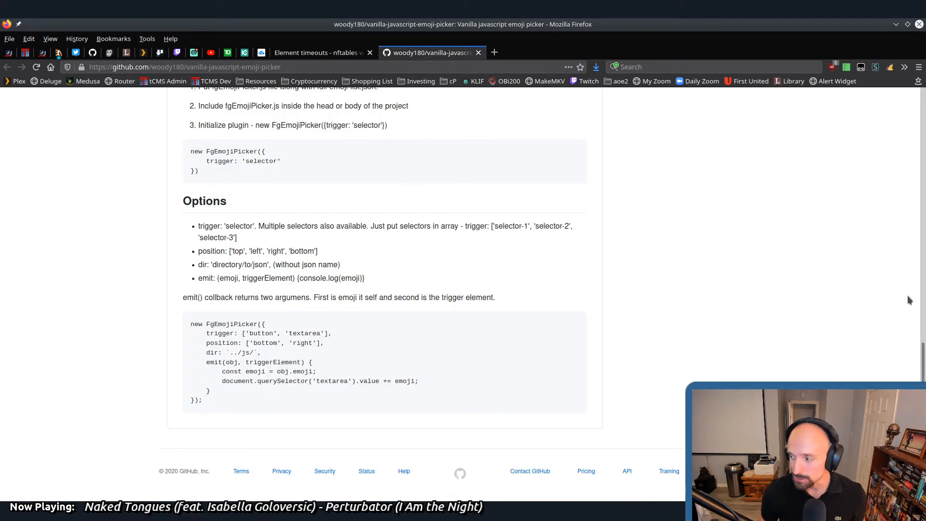
mouse_move(198, 312)
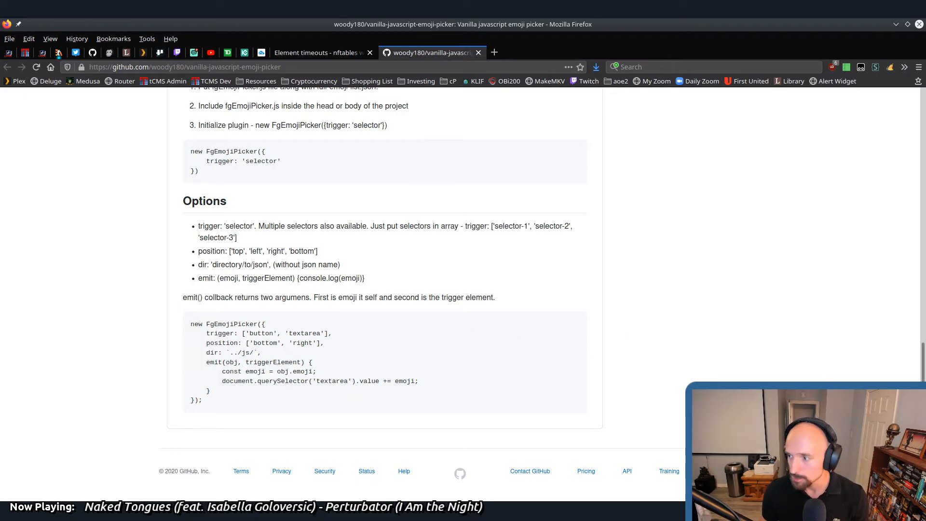
mouse_move(632, 222)
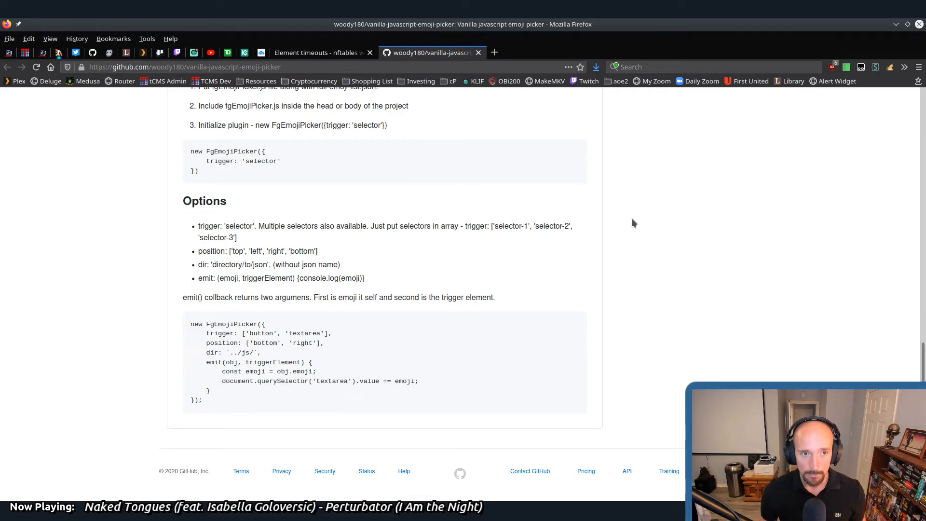